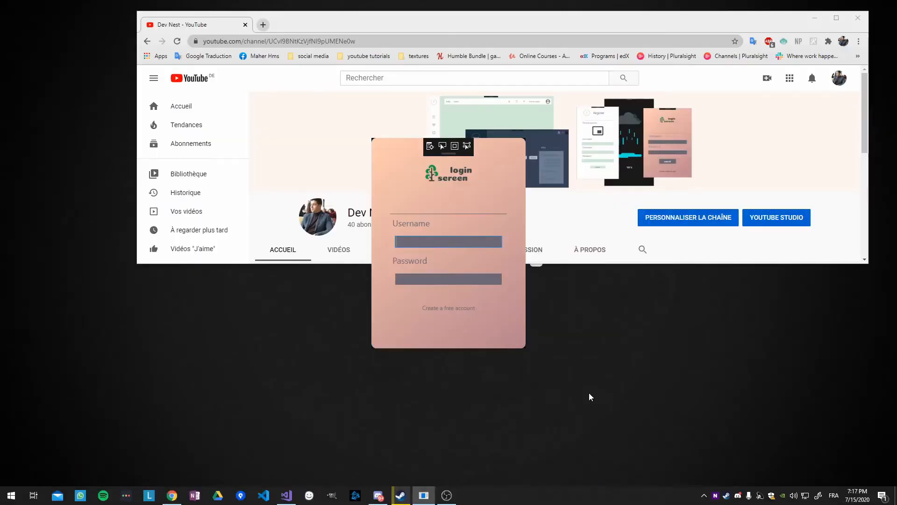
Step: Enter a username in the running login card's Username field
left_click(463, 241)
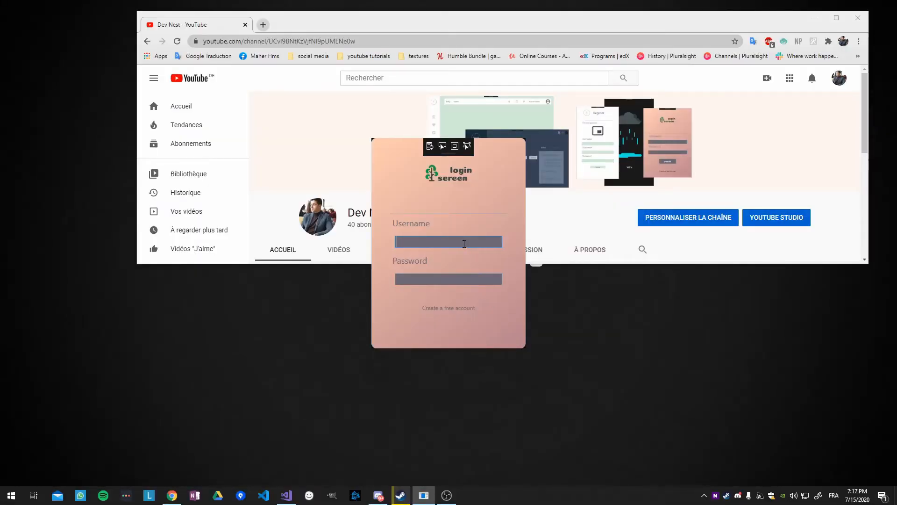
type("Dev")
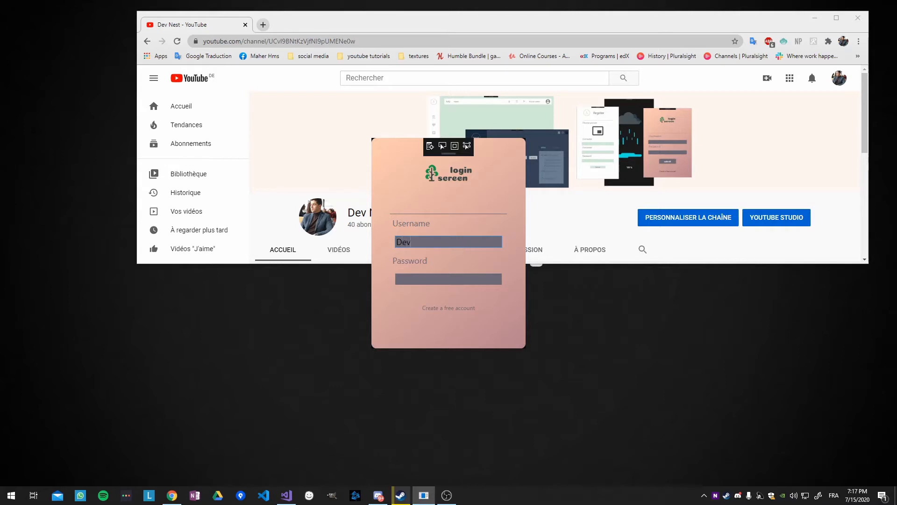
type("Nest")
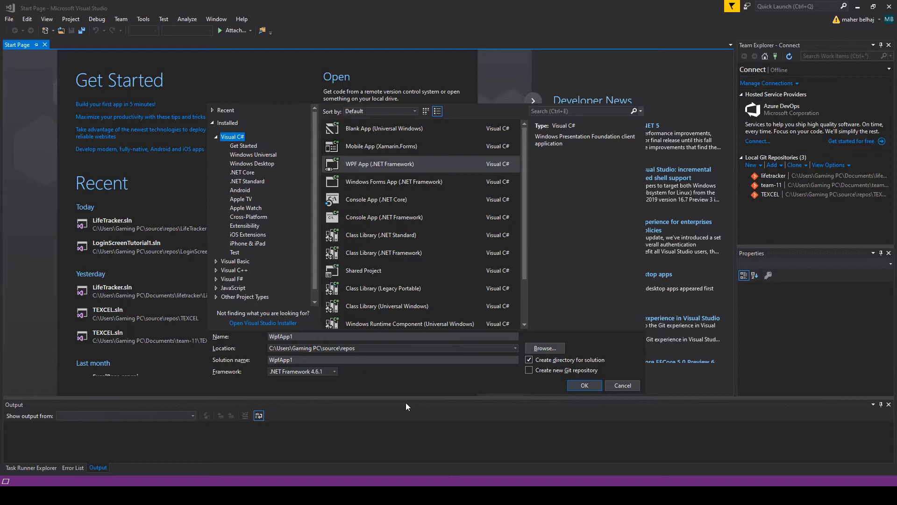
mouse_move(283, 106)
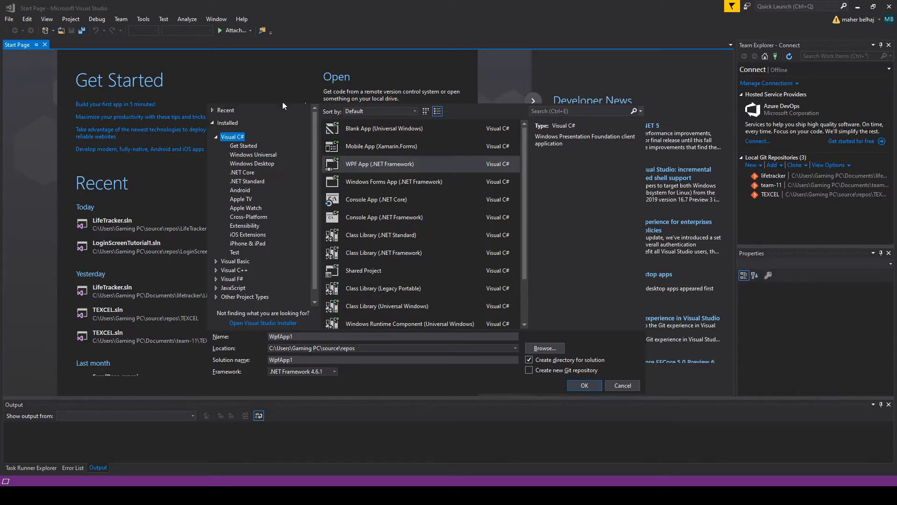
Step: Name the new WPF App (.NET Framework) project LoginScreen and create it
left_click(379, 164)
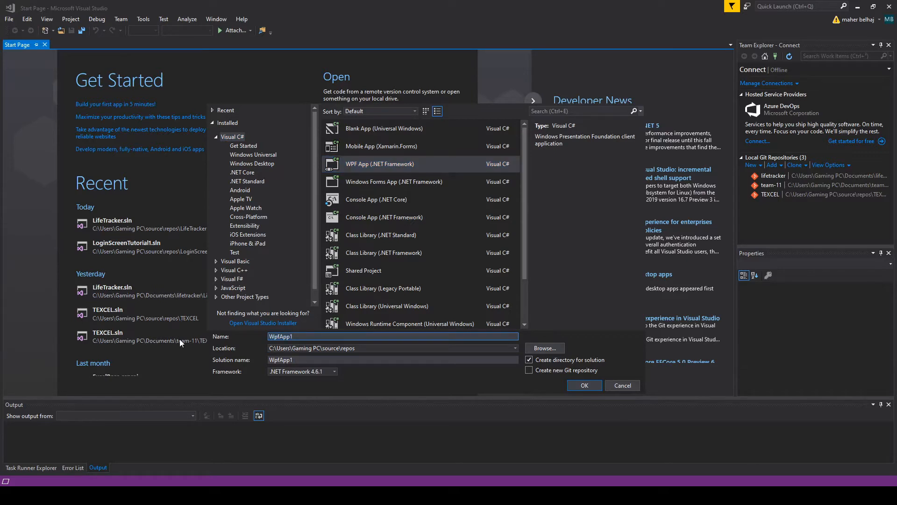
type("LO")
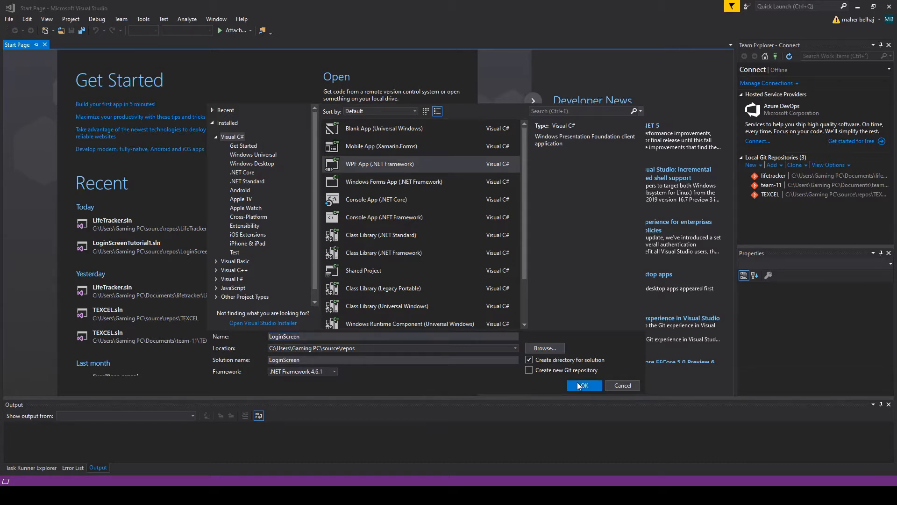
left_click(584, 385)
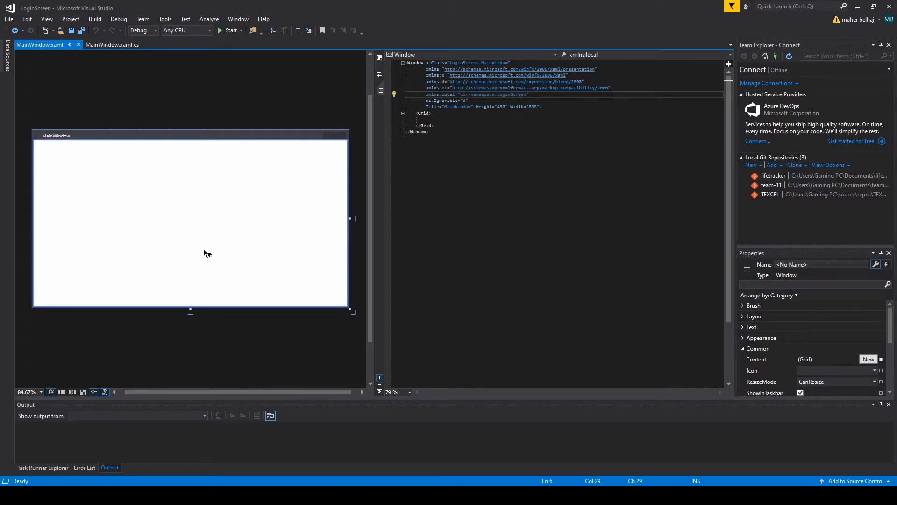
mouse_move(325, 144)
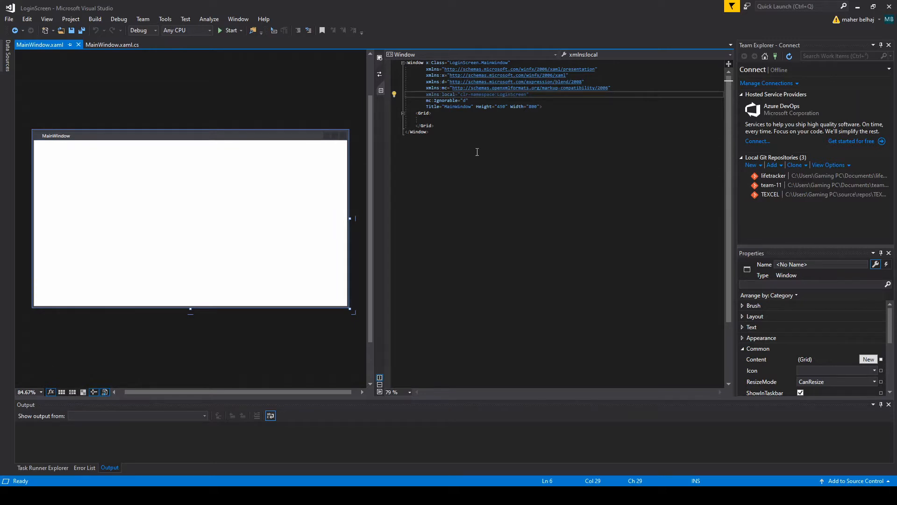
Step: Set Title LoginScreen, ResizeMode NoResize, WindowStartupLocation CenterScreen and add a WindowStyle attribute
double_click(458, 107)
type("LoginScree")
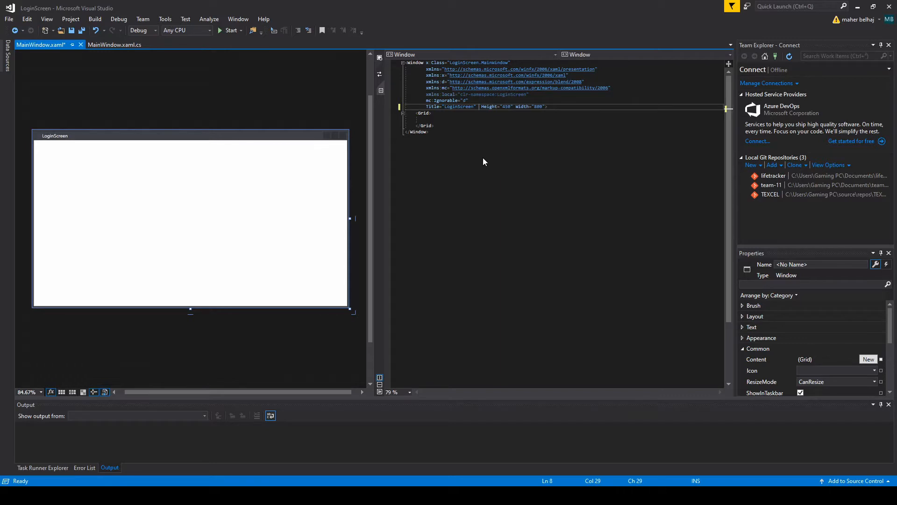
type("ResizeMode=\"")
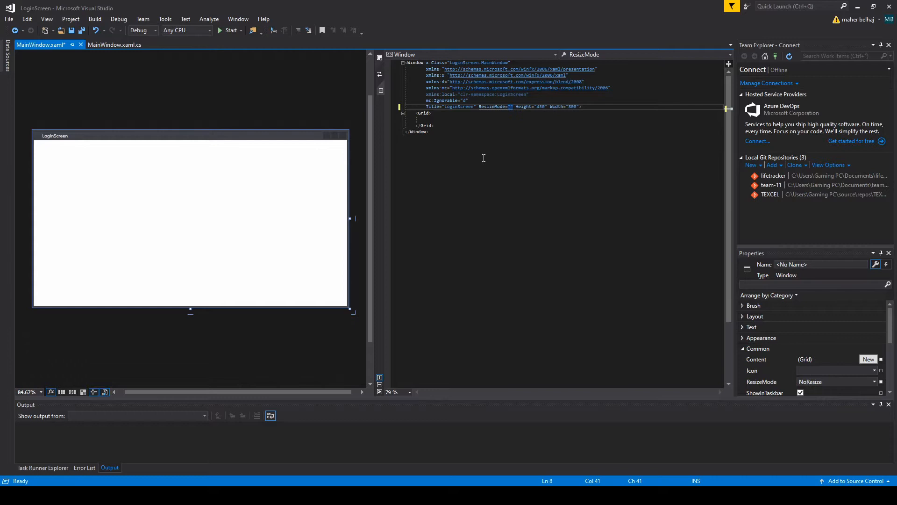
type("NoResize")
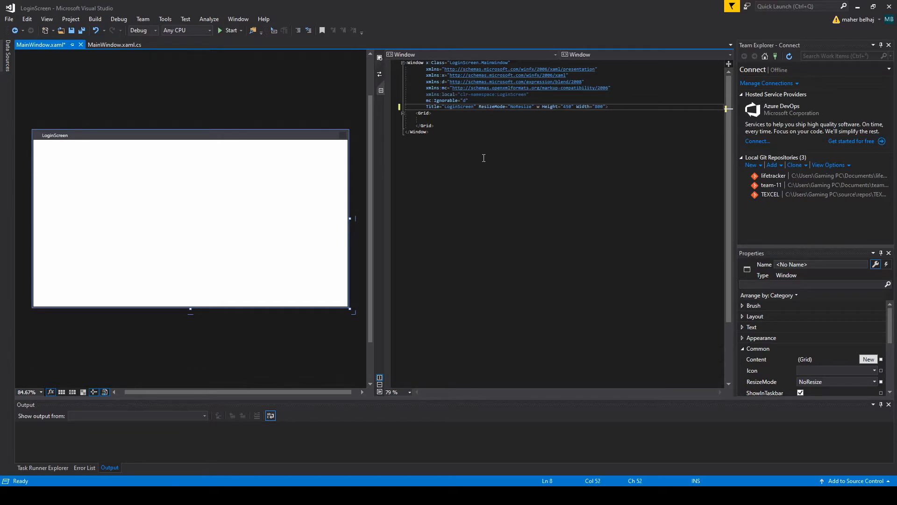
type("indowStartupLocation=\"ce")
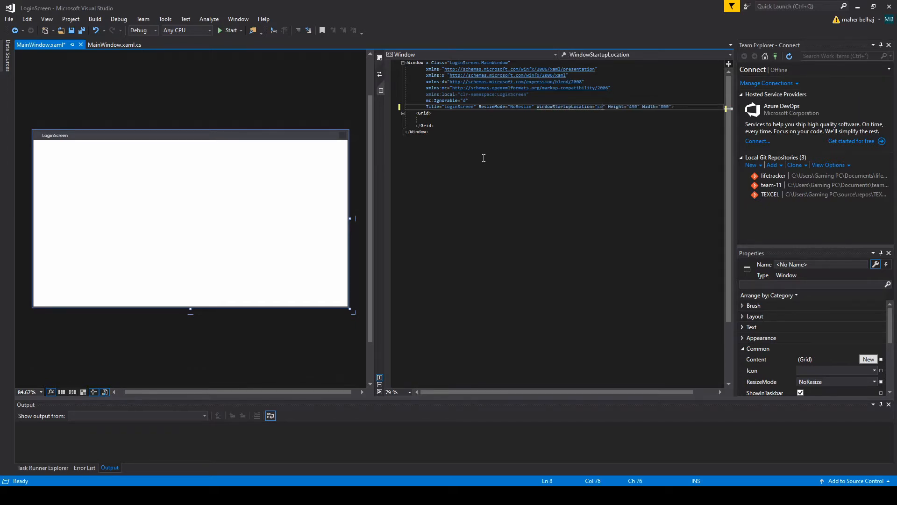
type("enterScreen")
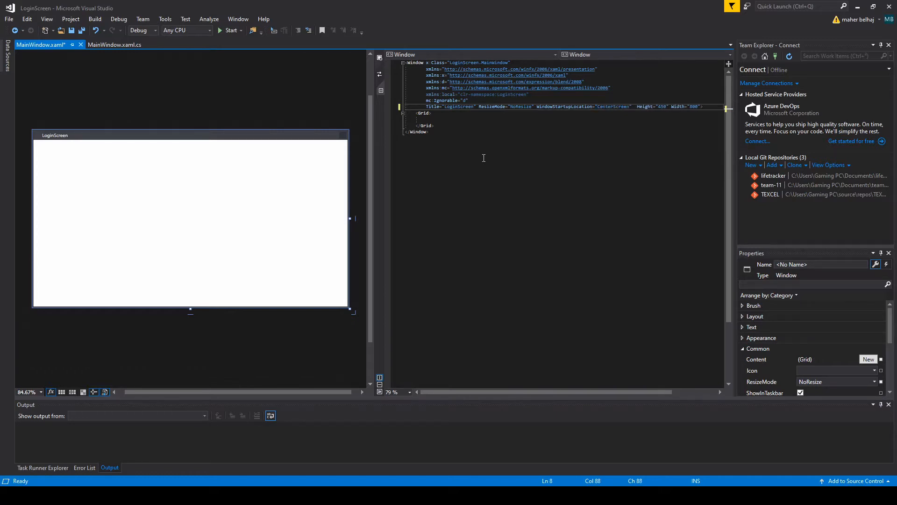
type("win")
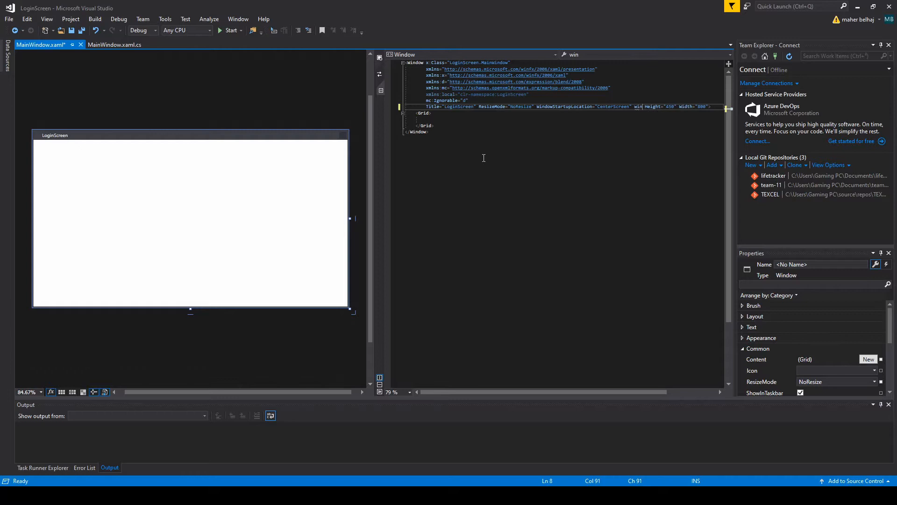
type("WindowStyle=\"None")
type("<Border")
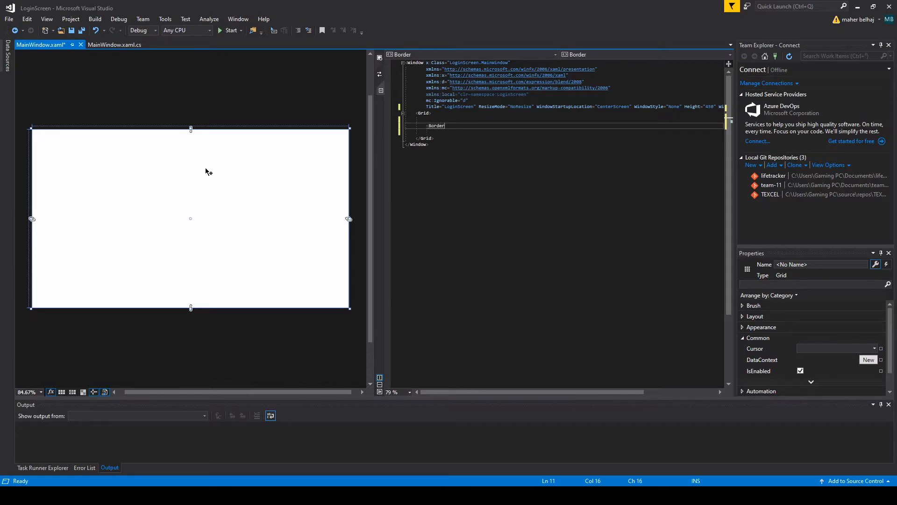
Step: Give the Border a CornerRadius of 10 and a Border.Background element
type("CornerRadius=\"")
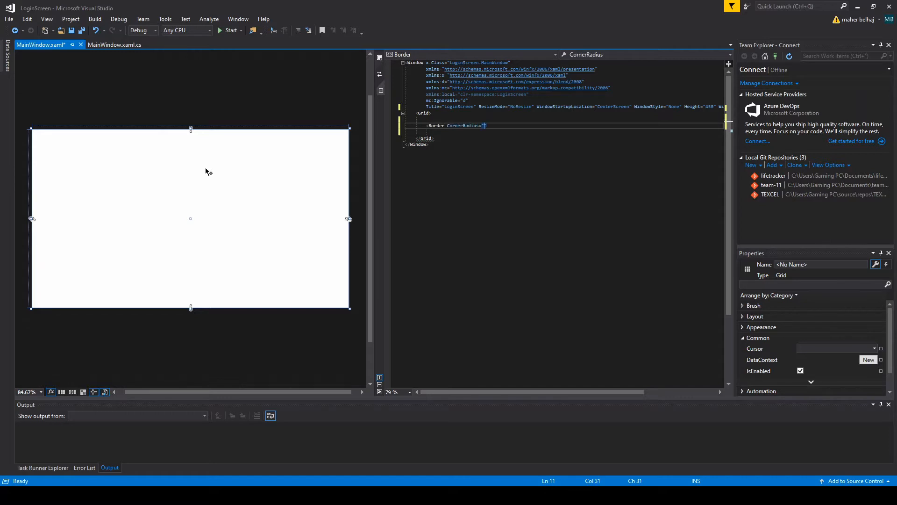
type("10")
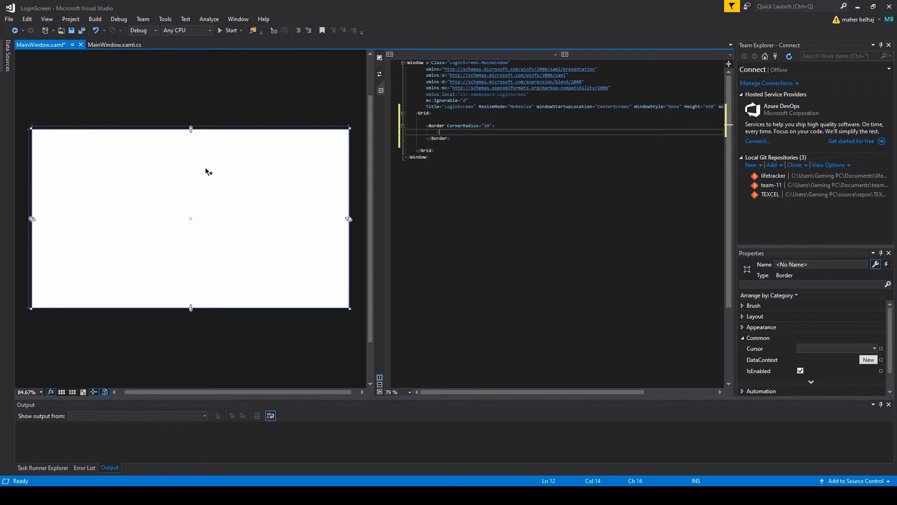
type("<Border.ba")
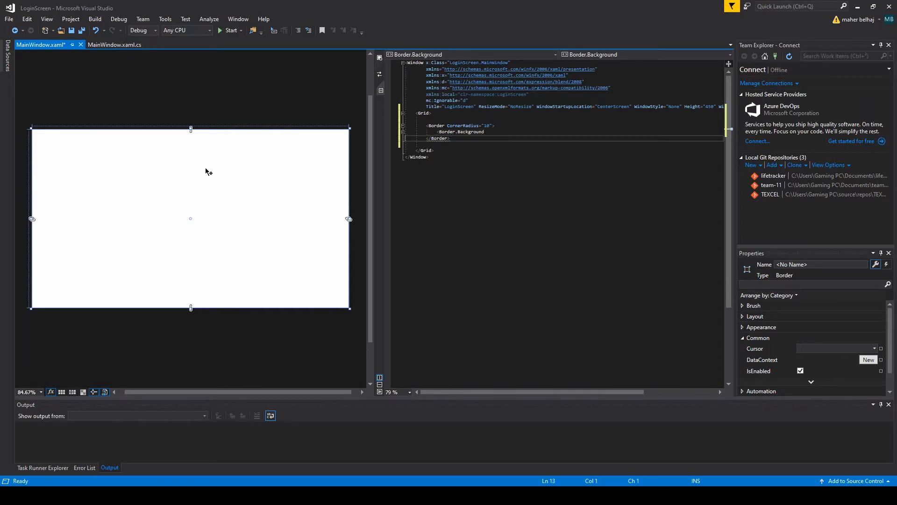
left_click(486, 131)
type(">")
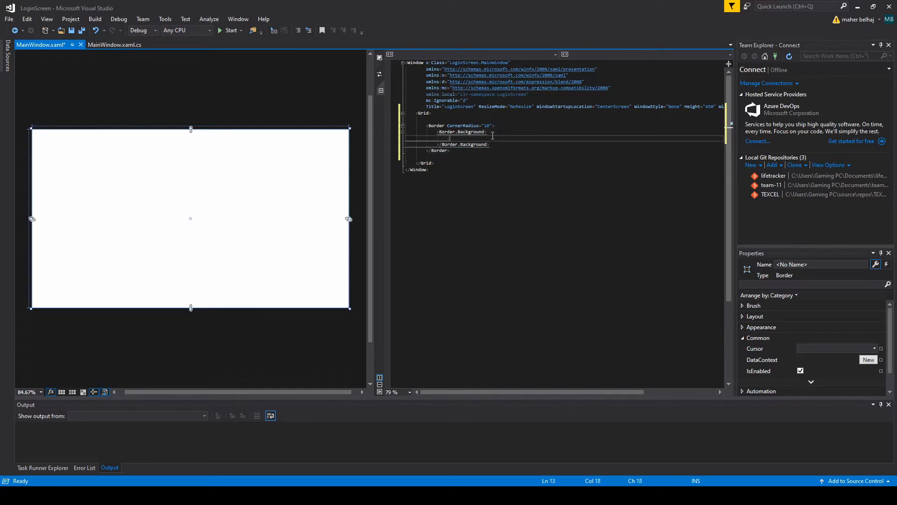
Step: Fill the background with a LinearGradientBrush holding two GradientStop elements
type("lin")
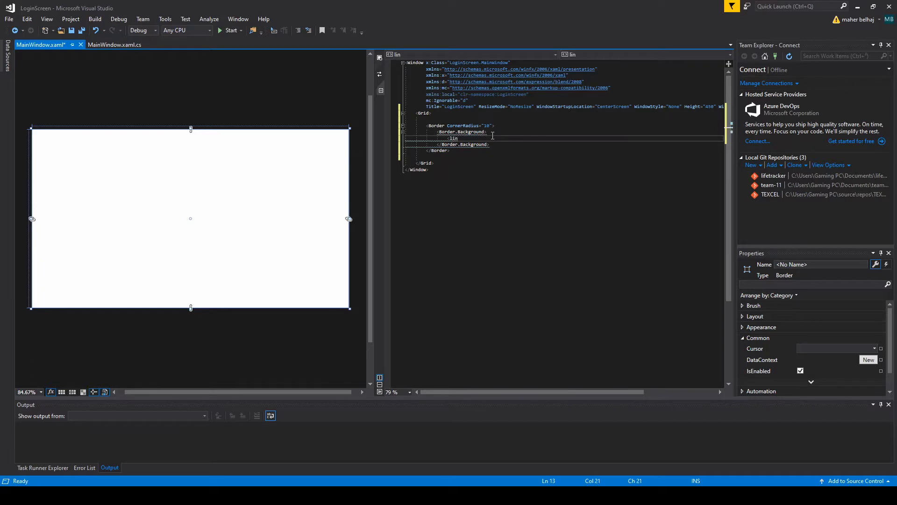
type("LinearGradientBrush>")
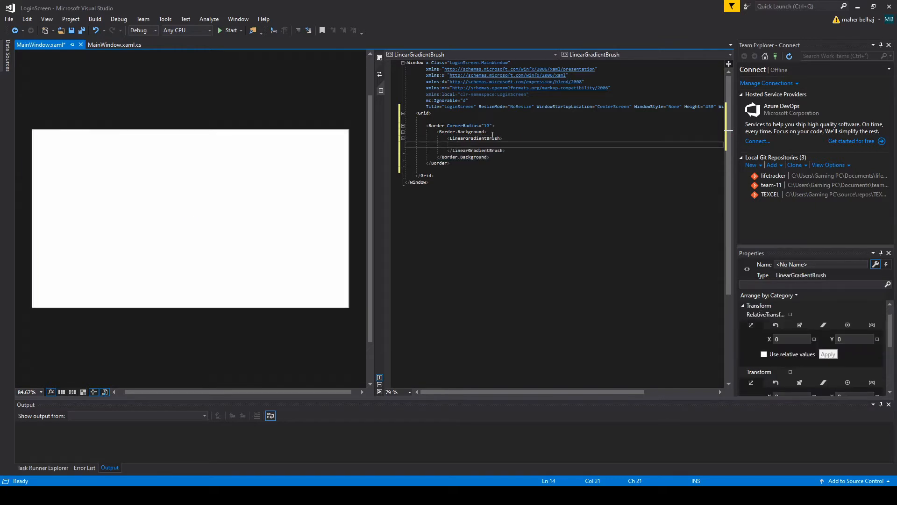
type("grand")
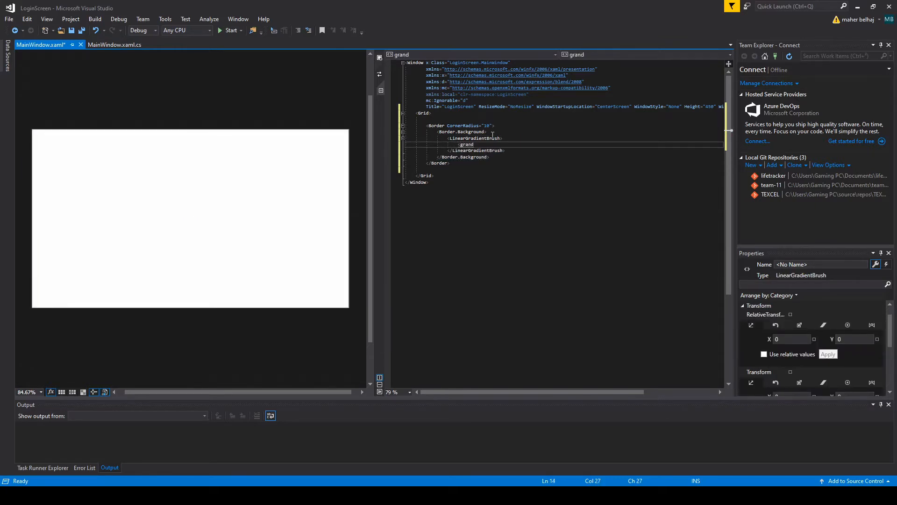
type("GradientStop")
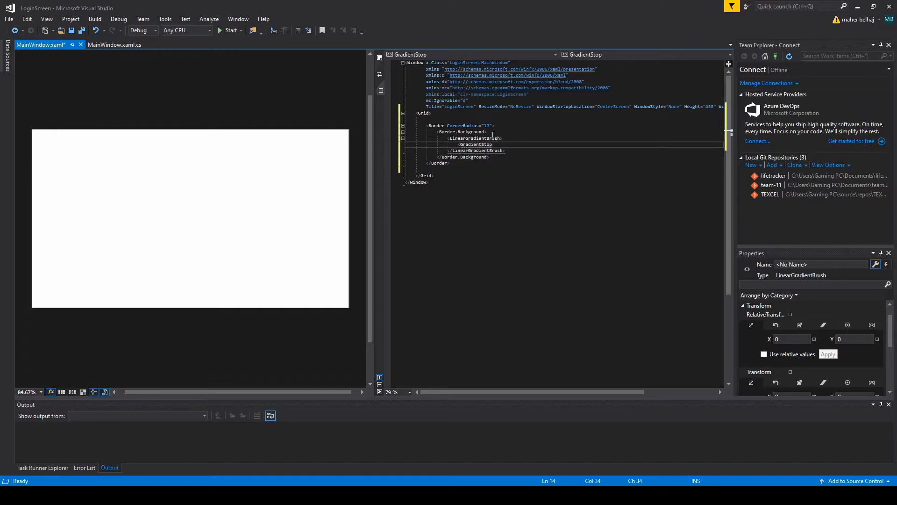
left_click(476, 144)
type("<g")
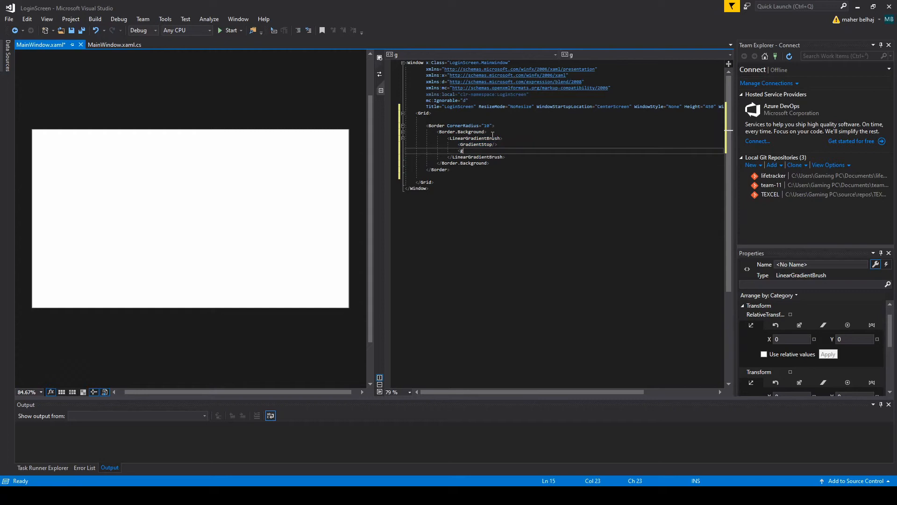
type("GradientStop")
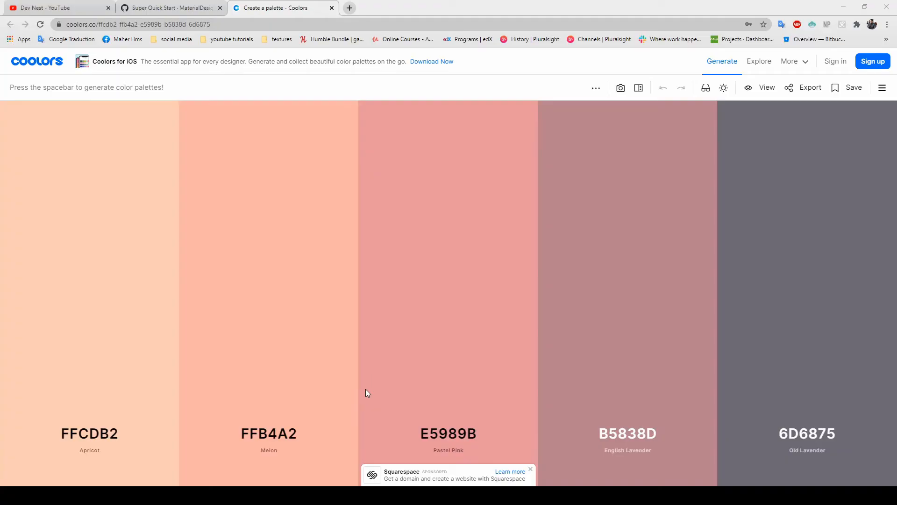
mouse_move(387, 201)
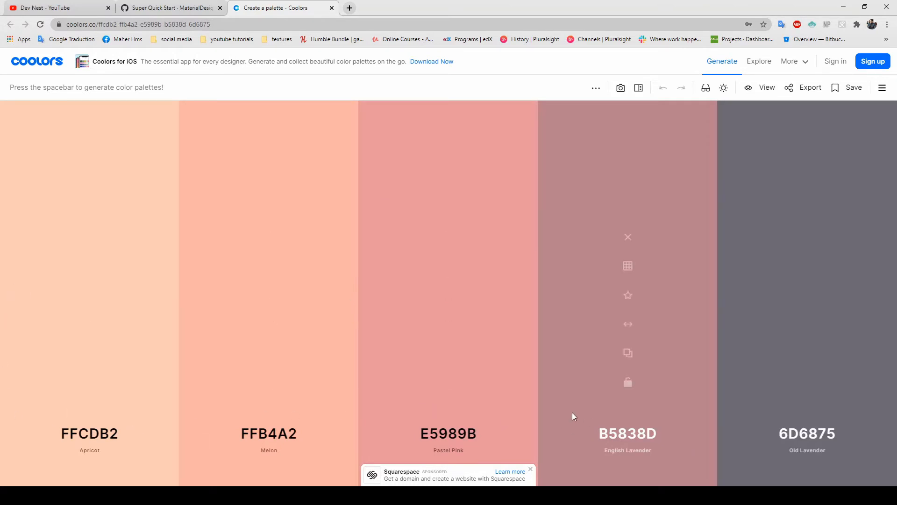
mouse_move(159, 467)
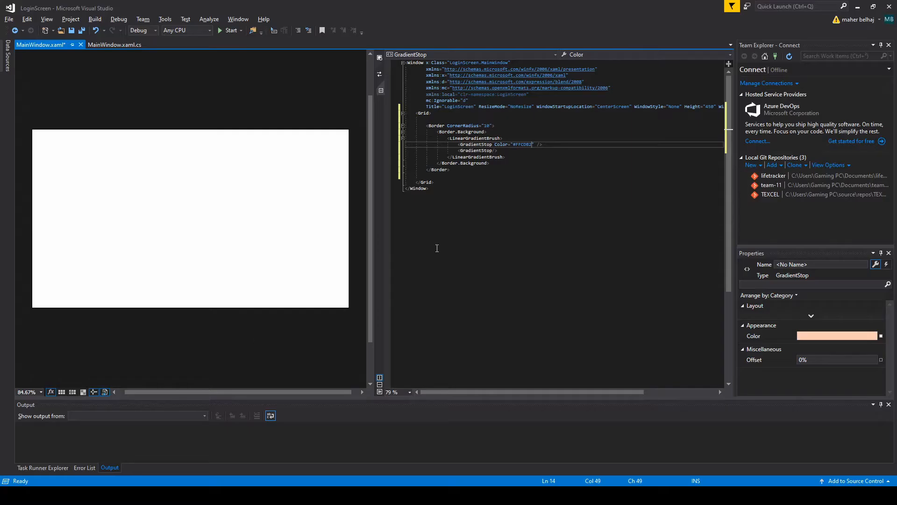
Step: Set the first GradientStop offset to 0.0 and add a second stop #858380 at offset 1
type("Offset=\"")
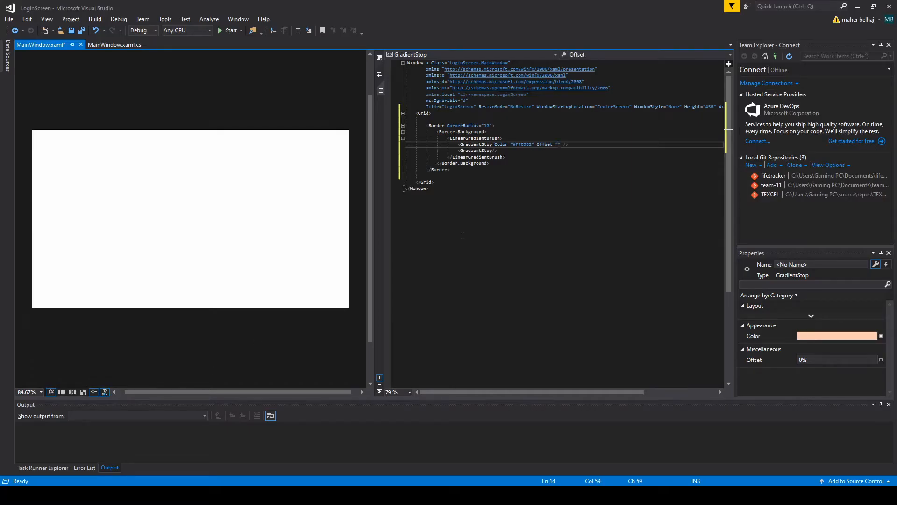
type("0.0")
left_click(495, 150)
type(" c")
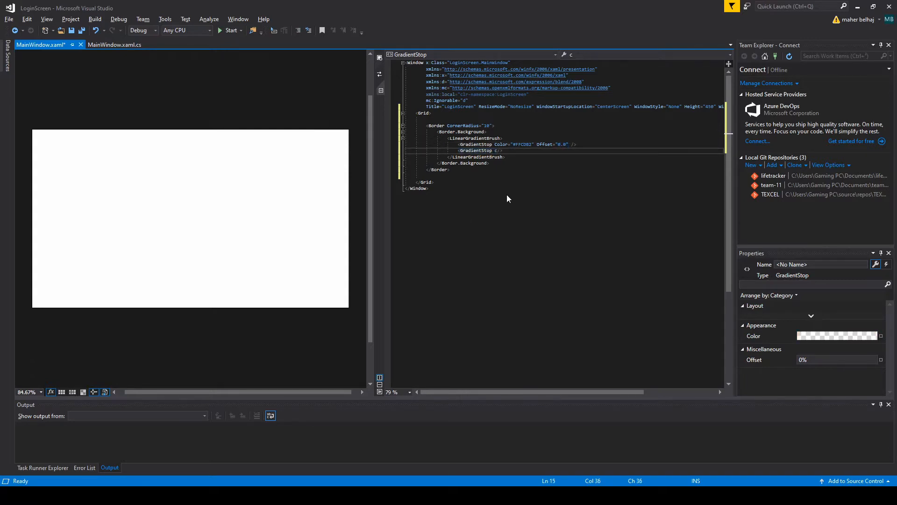
type("Color=\"#858380\"")
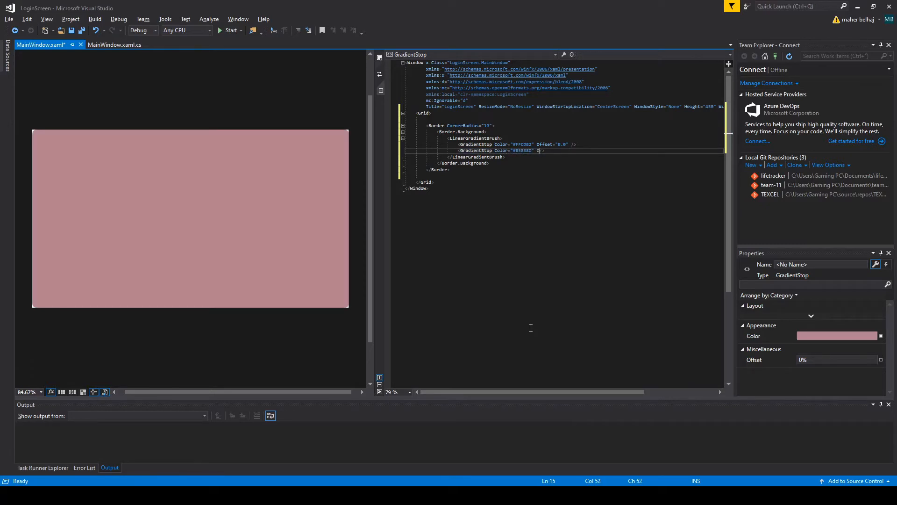
type("Offset=\"1\"")
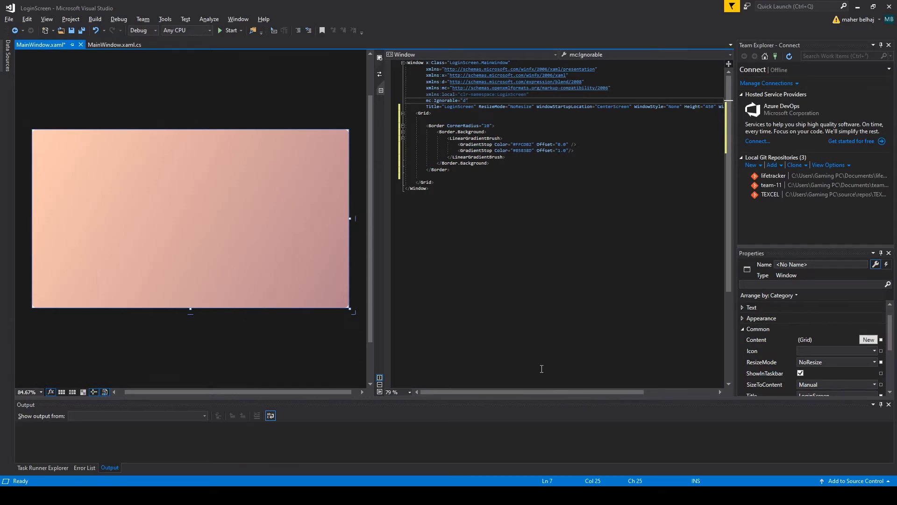
Step: Set the Window Width to 330 and begin a Background attribute
type("WID")
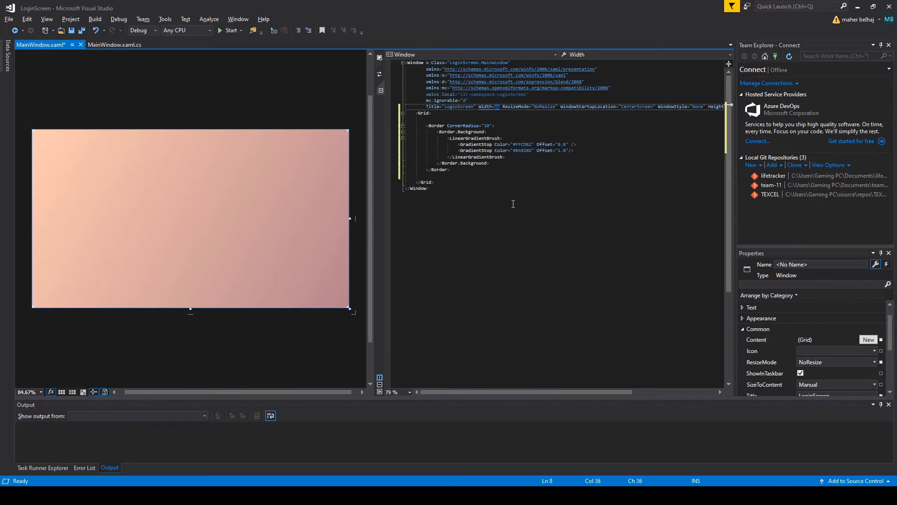
type("330")
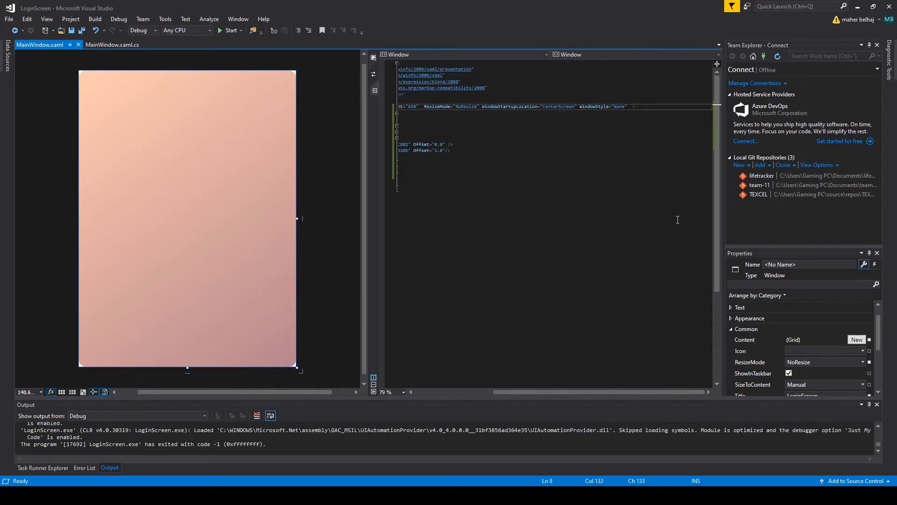
type("Background=\"")
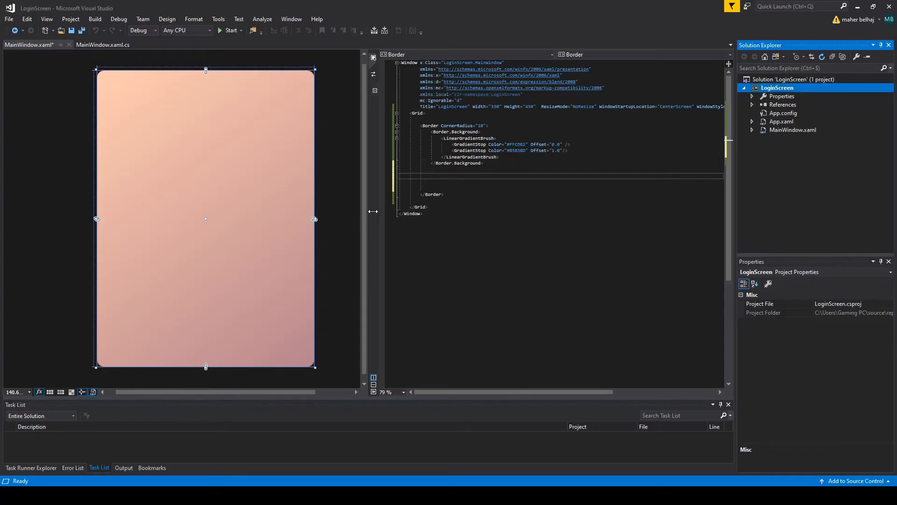
Step: Add a StackPanel inside the Border containing an Image element
left_click(451, 191)
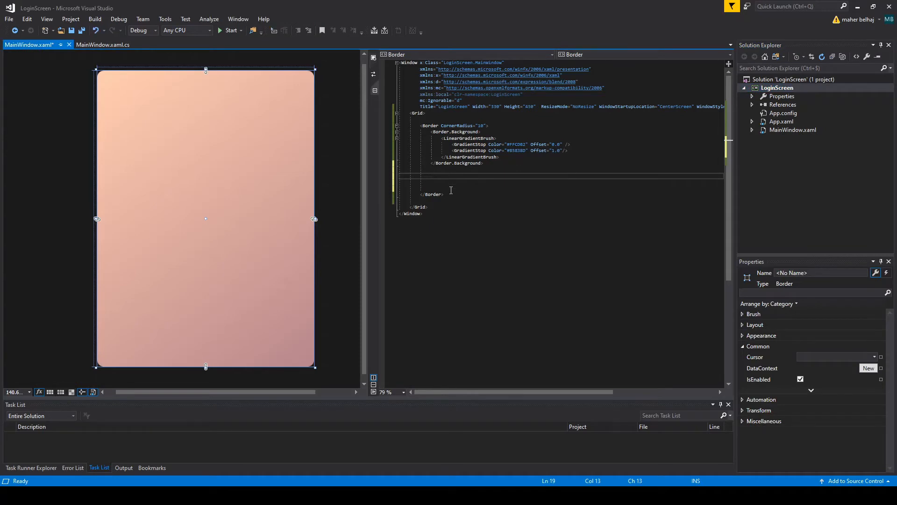
type("<stackPanel></StackPanel>")
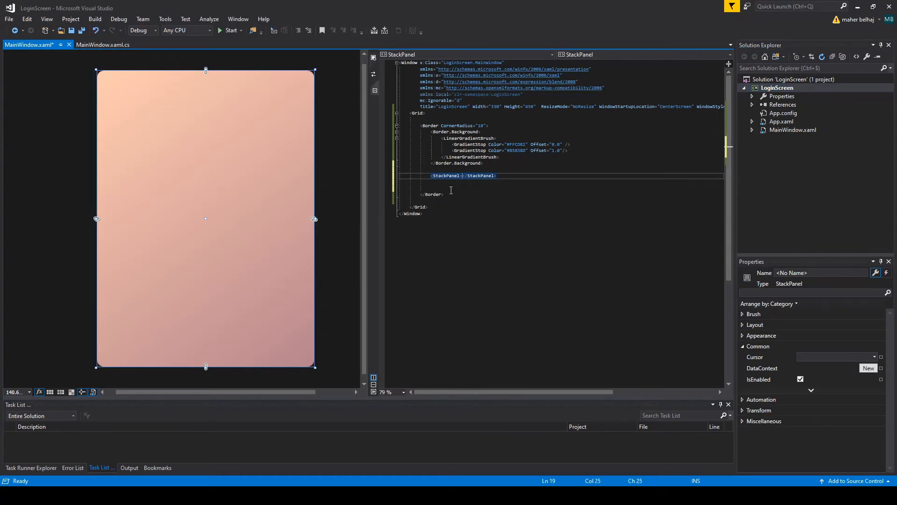
key("Enter")
type("<StackPanel>")
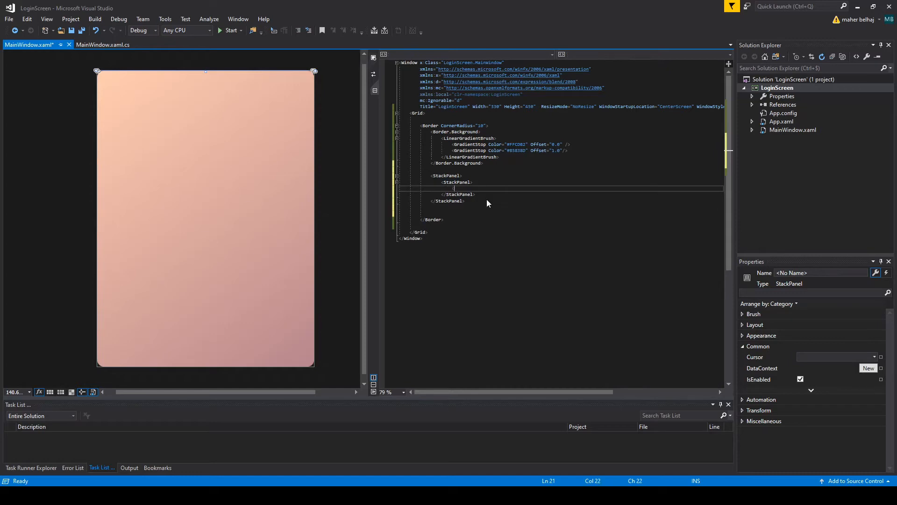
type("image Source=\"")
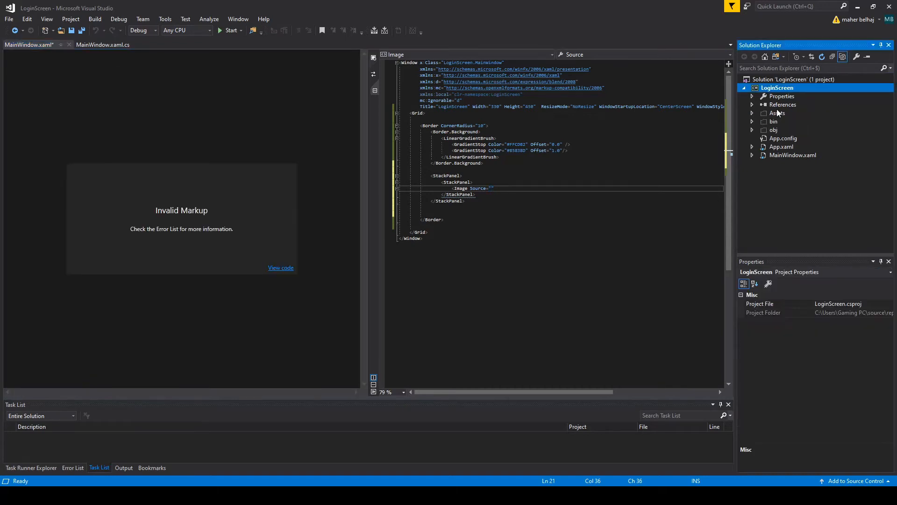
Step: Point the Image Source to Assets\tutologo.png, with Width 110 and a margin
left_click(776, 112)
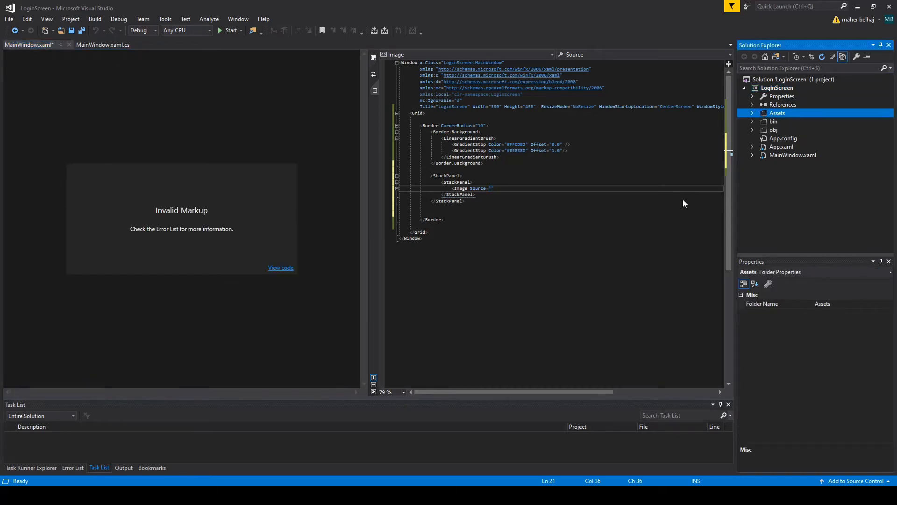
left_click(751, 112)
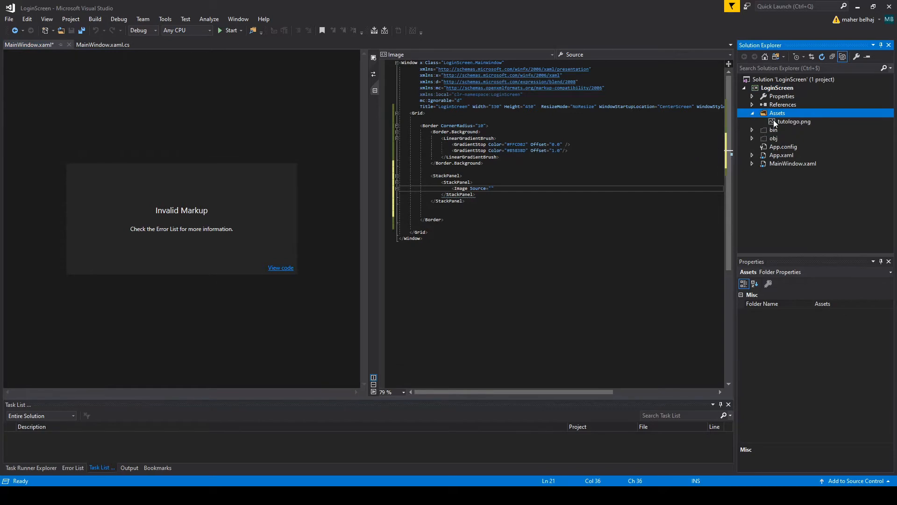
left_click(794, 122)
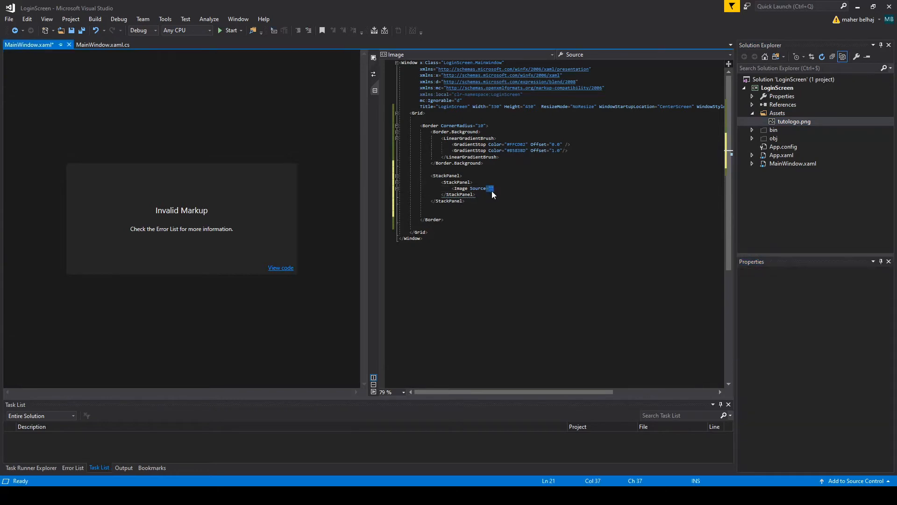
type("=\"C:\\Users\\Gaming PC\\source\\repos\\LoginScreen\\LoginScreen\\Assets\\tutologo.png\"")
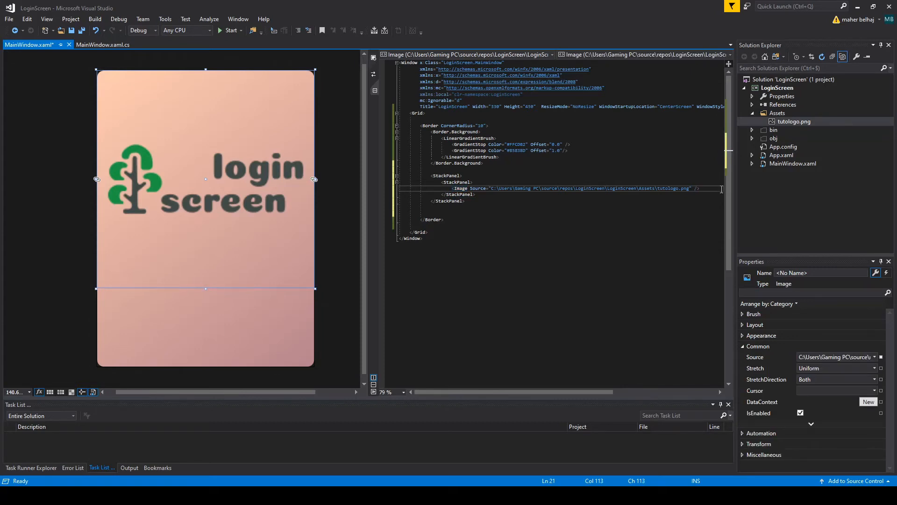
type("wid")
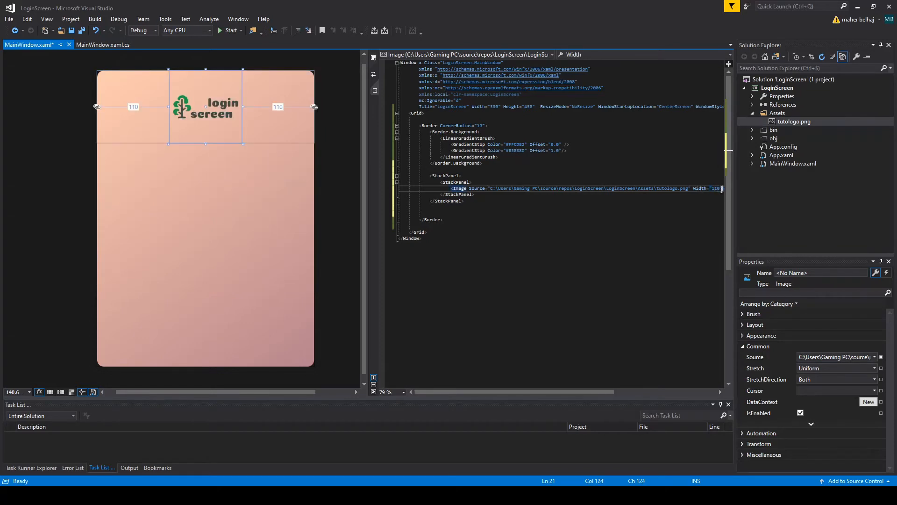
type("mar")
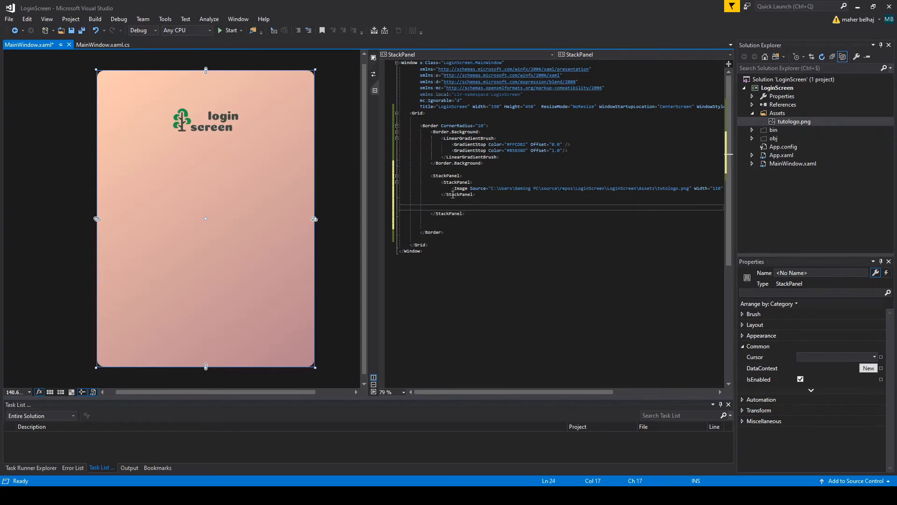
Step: Add a second StackPanel with Margin 40 10
type("<StackPanel></StackPanel>")
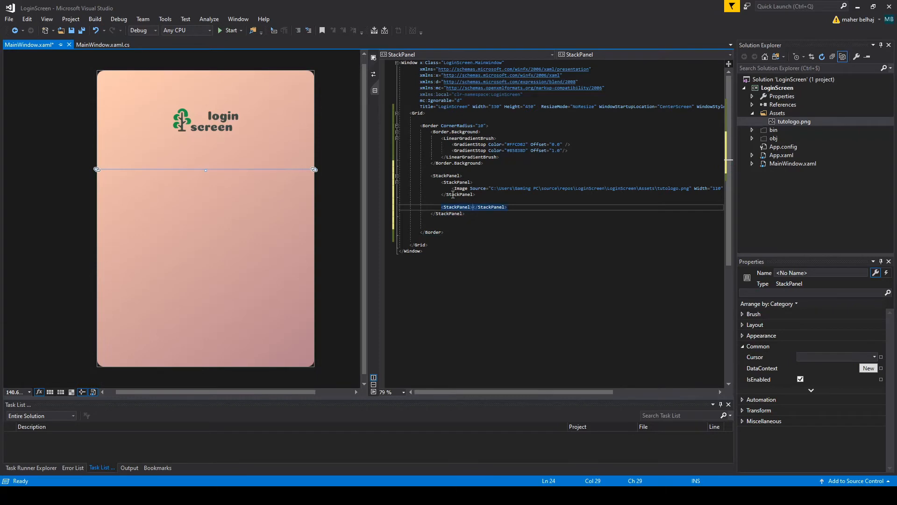
key("Enter")
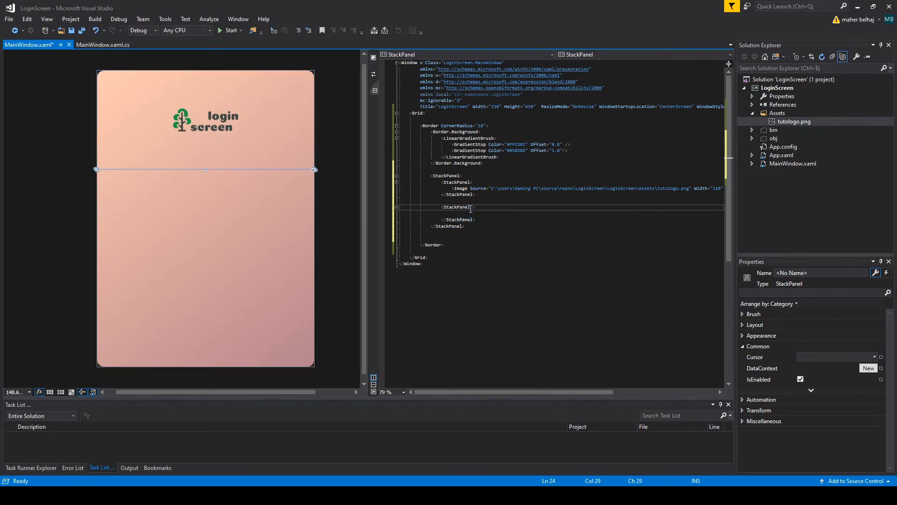
type("Margin=\"")
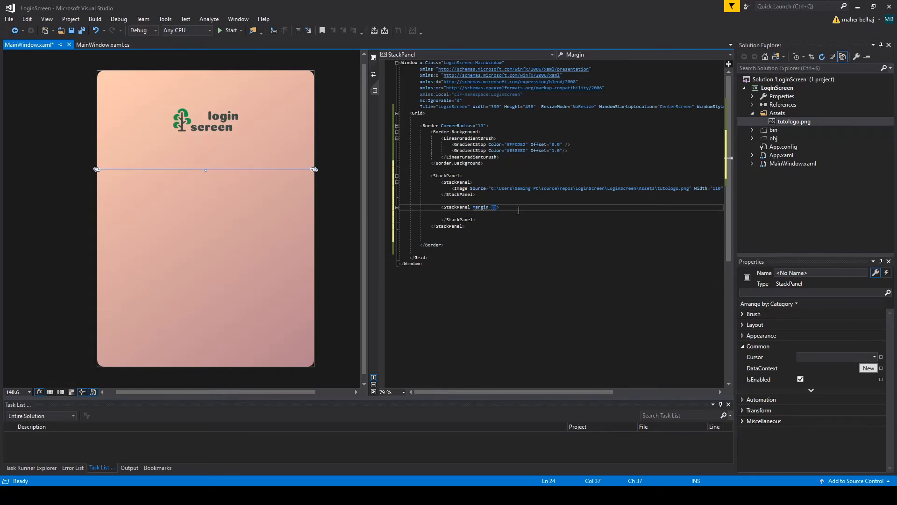
type("40 10")
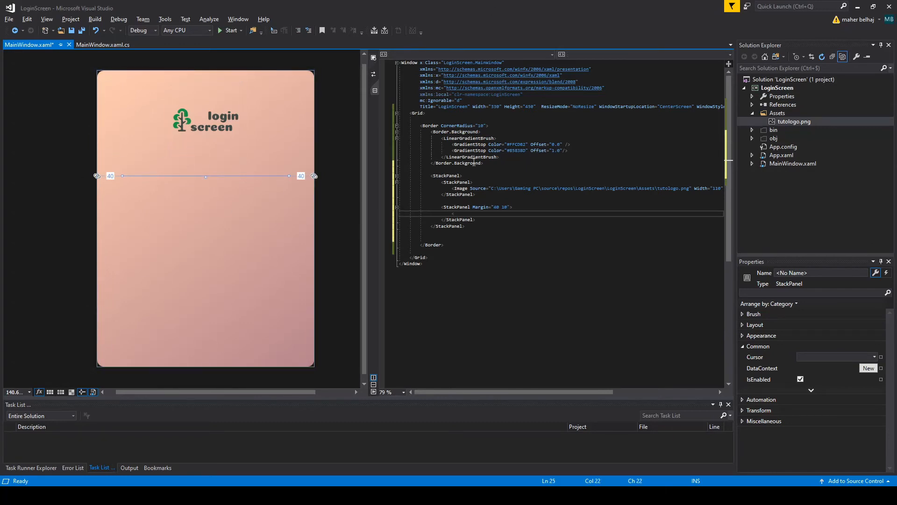
Step: Insert a Separator with Background #606075 and begin a Label below it
type("<sepe")
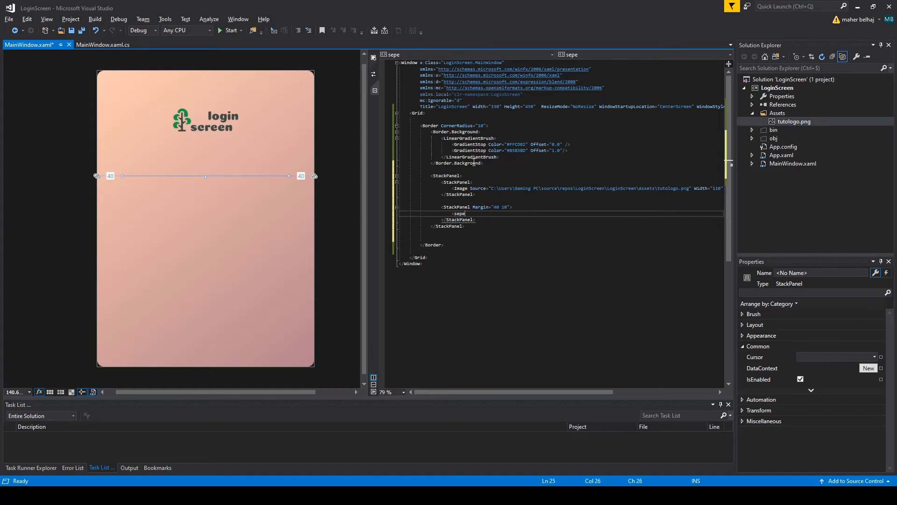
type("Separator/>")
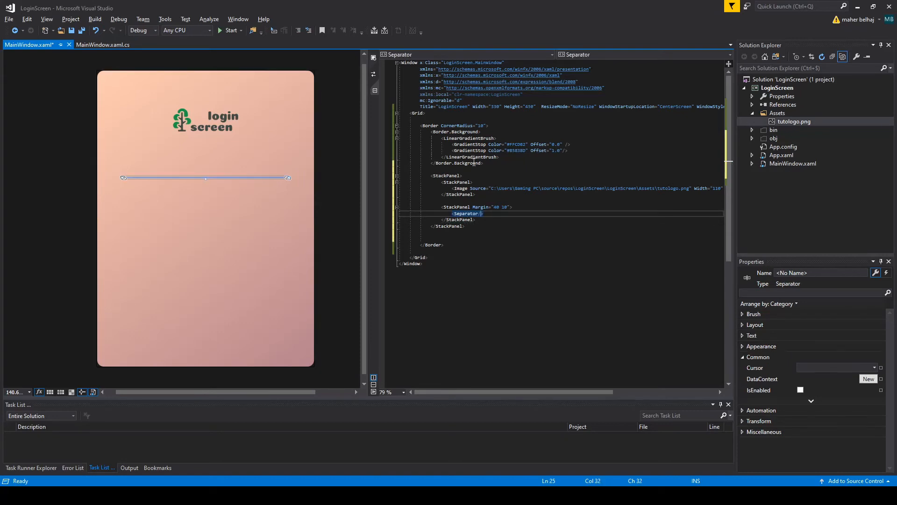
type("back")
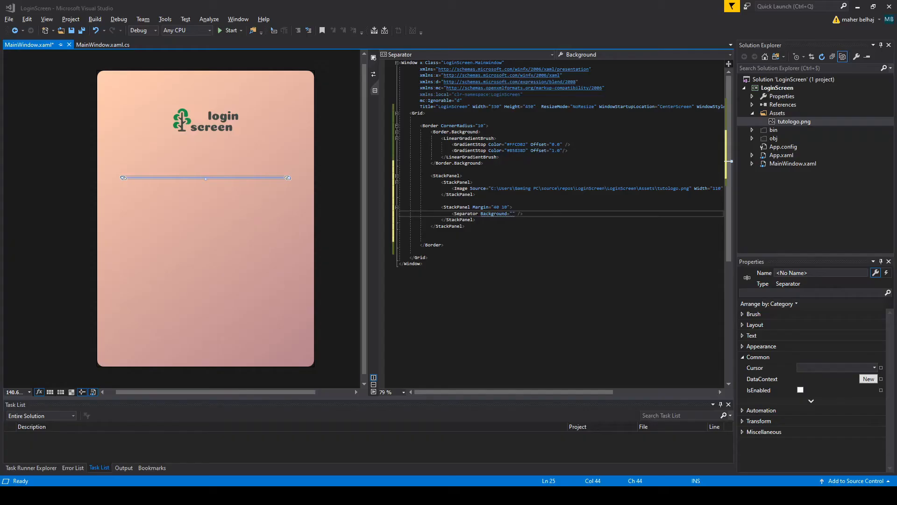
type("606075")
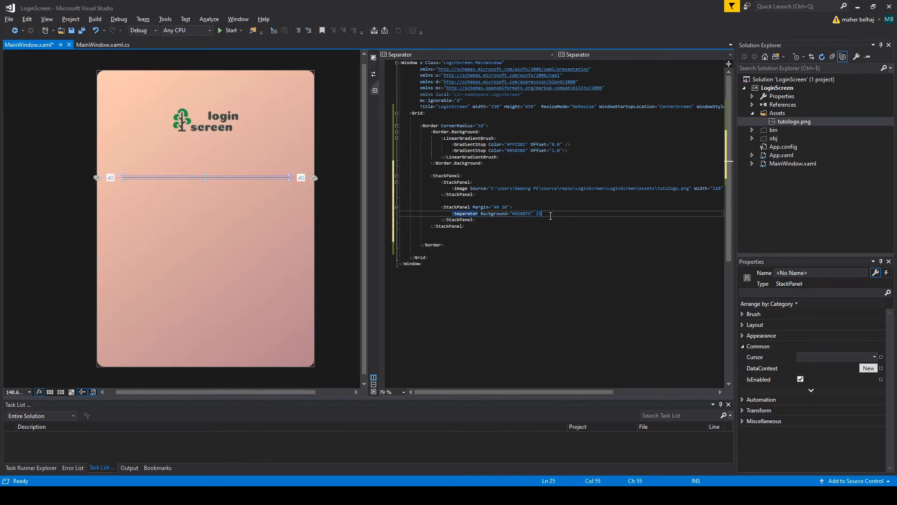
type("labe")
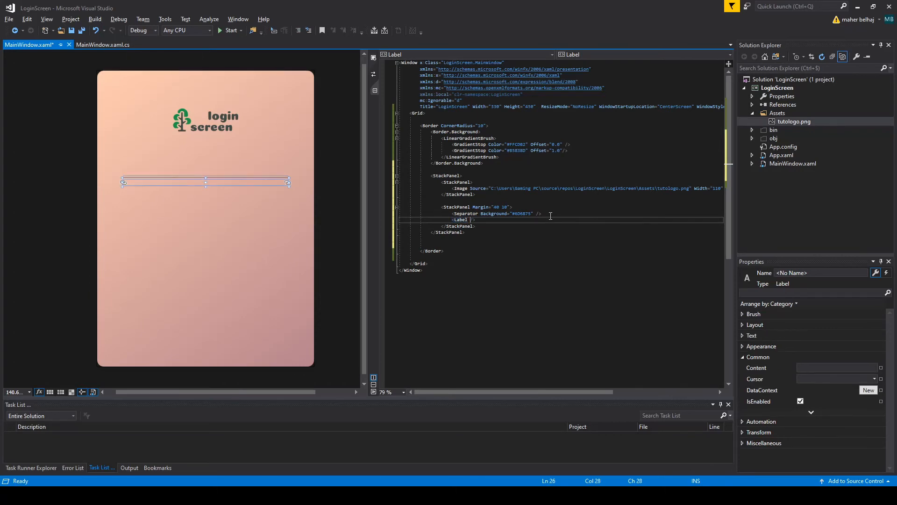
Step: Give the Label its Content and add a TextBox for the username
type("Content=\"Username\" FontSize=\"18\" Foreground=\"#6D6875")
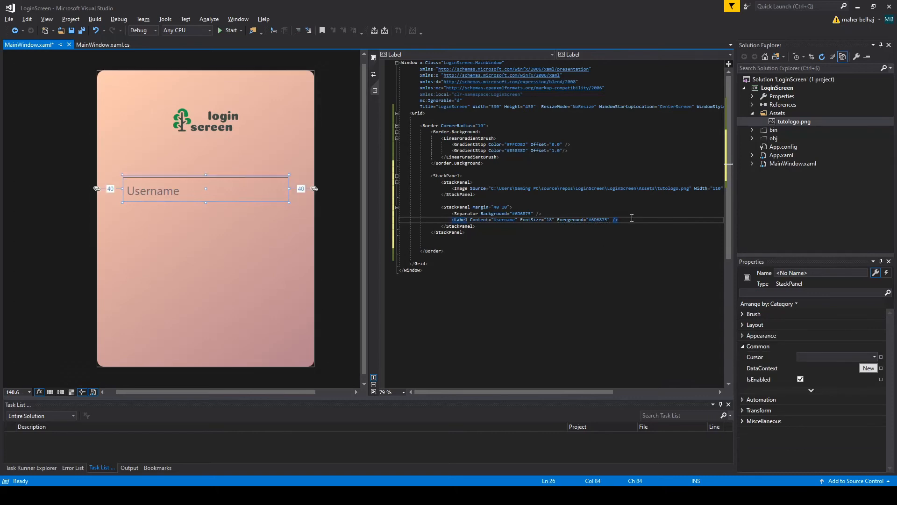
type("textb")
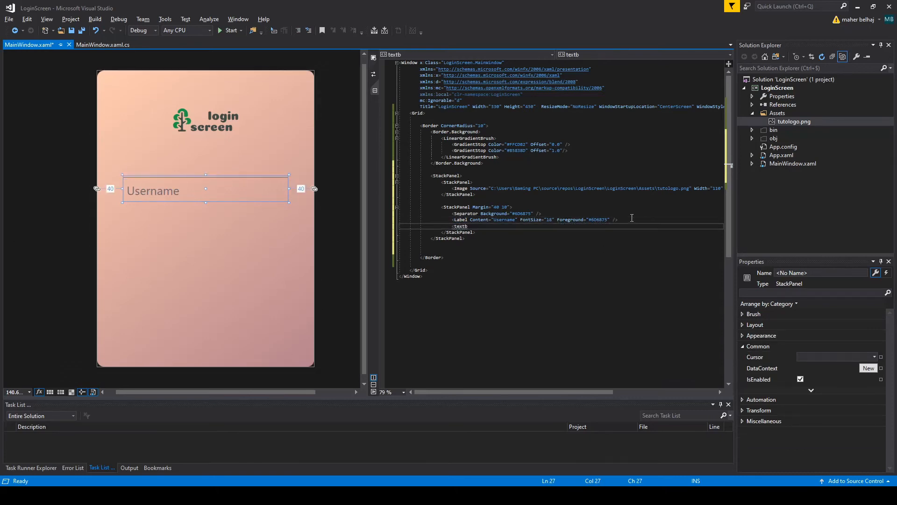
type("TextBox  />")
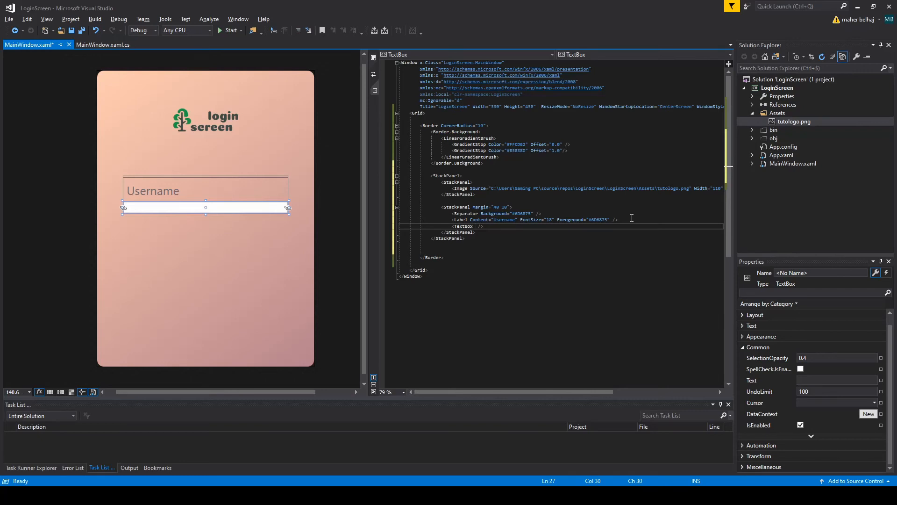
type("b")
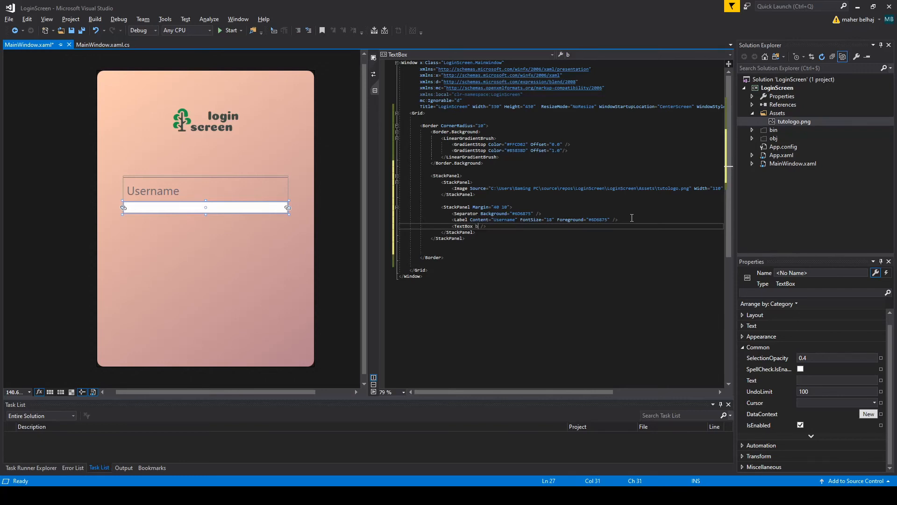
Step: Make the TextBox borderless with BorderBrush {x:Null}, a #6D6875 background and a top margin
type("BorderBrush=\"\"")
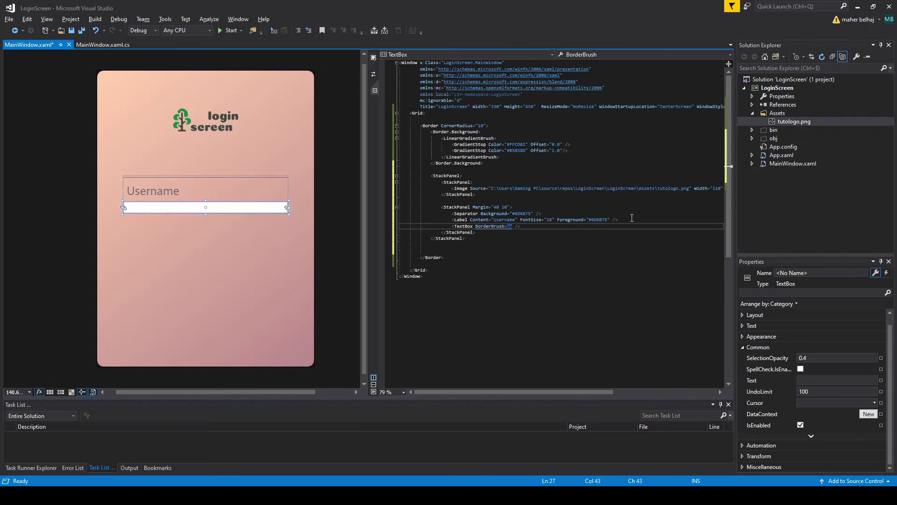
type("{x:Null")
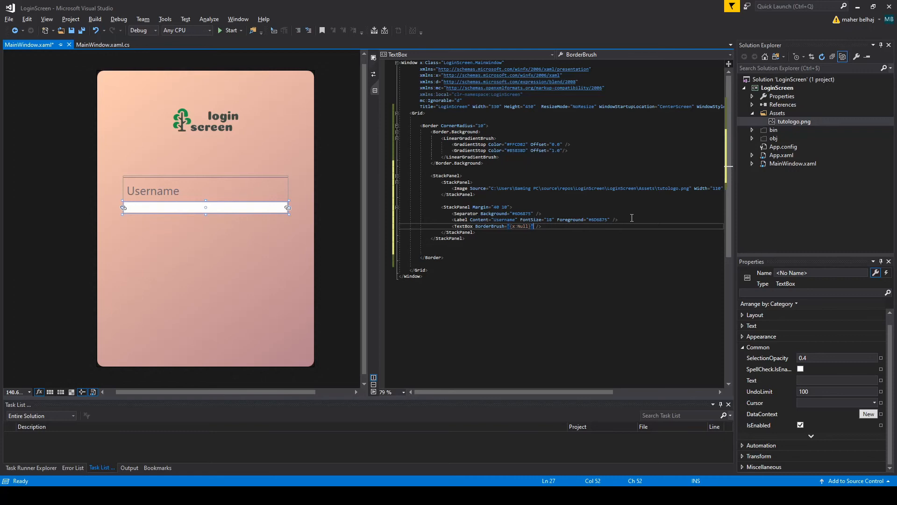
type("bac")
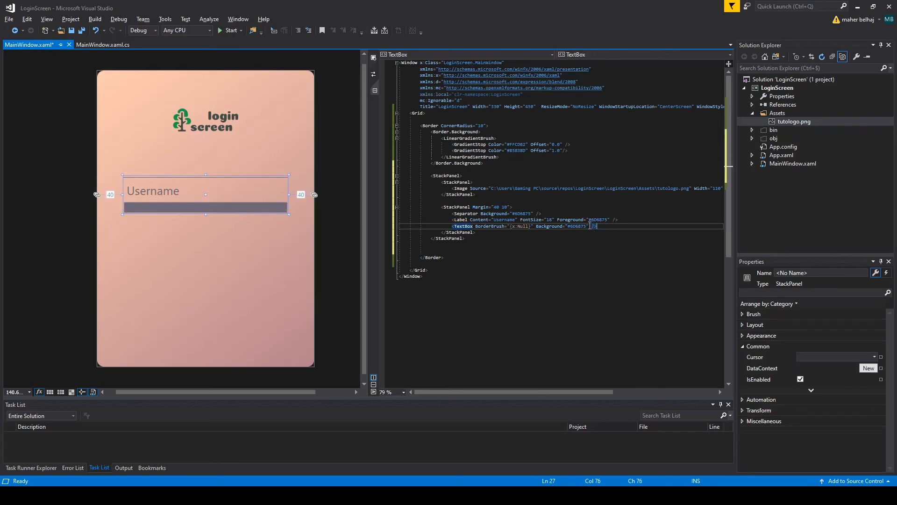
type("Margin=\"0 0 10 0\"")
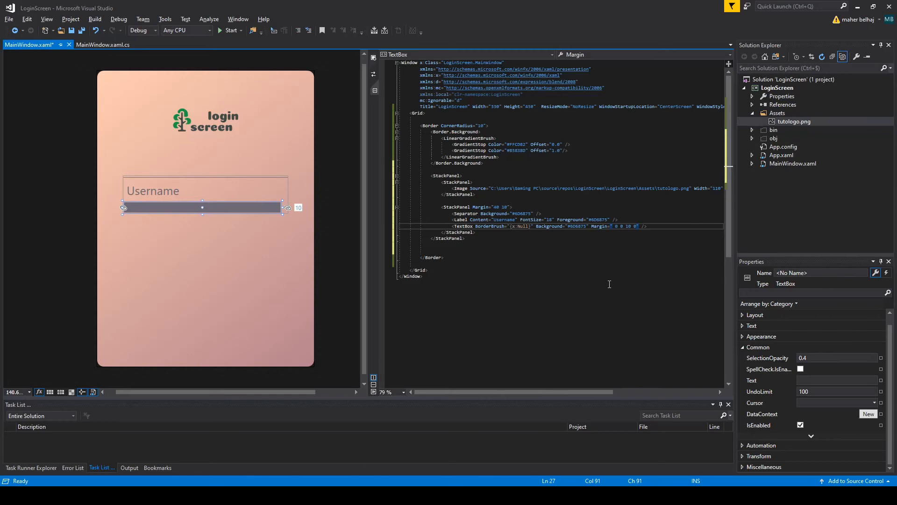
mouse_move(649, 239)
type("<Label />")
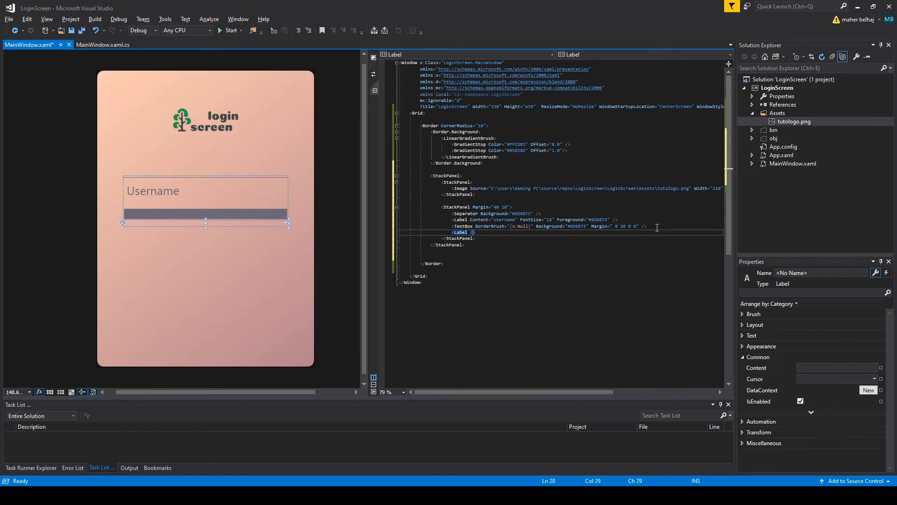
Step: Set the Label Content Password, FontSize 18 and Foreground #6D6875
type("conten")
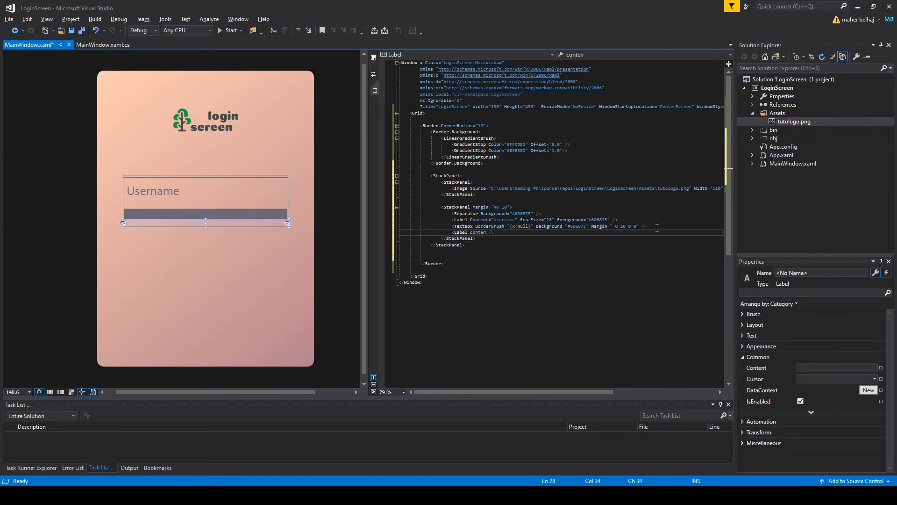
type("Pas\"")
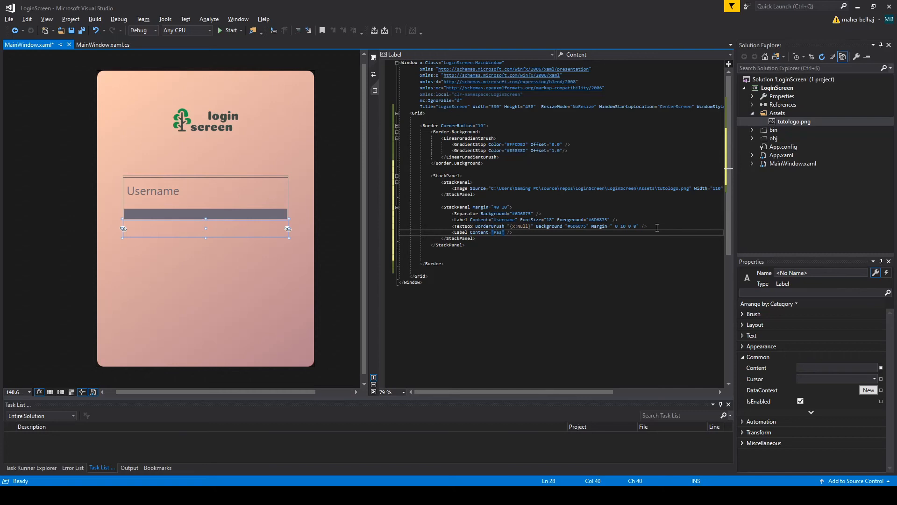
type("Password\" fon")
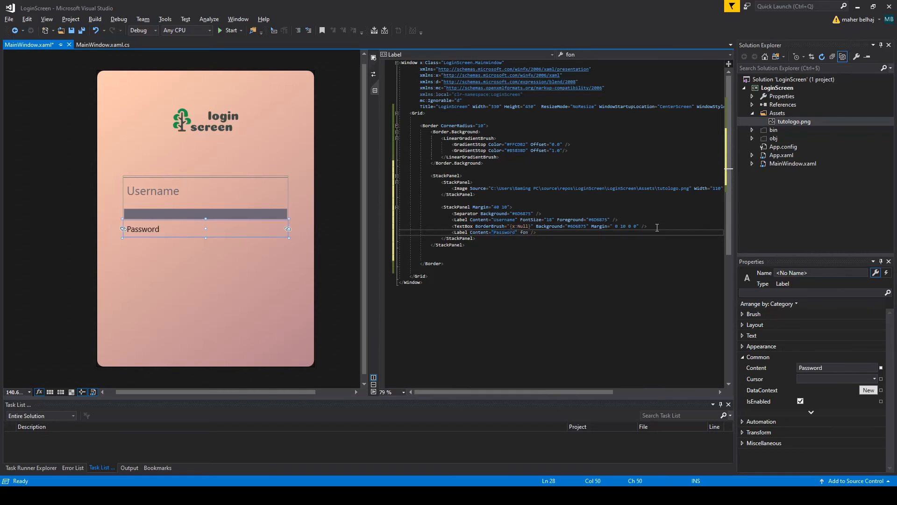
type("FontSize=\"18\"")
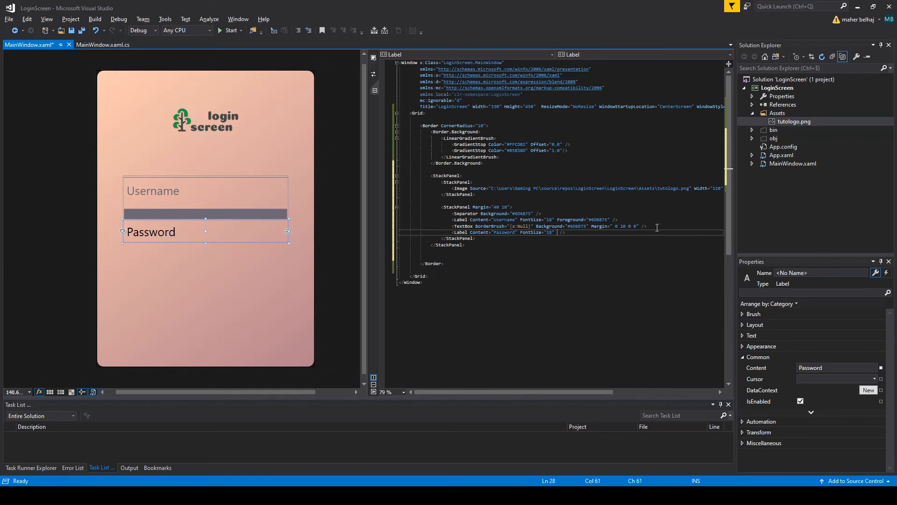
type("Foreground=\"6D6875\"")
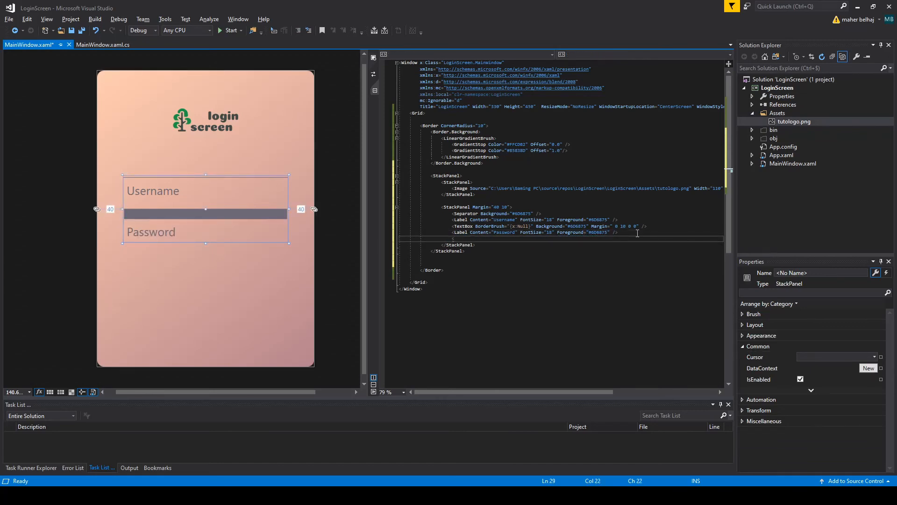
Step: Add a PasswordBox with BorderBrush {x:Null} and a Background attribute
type("p")
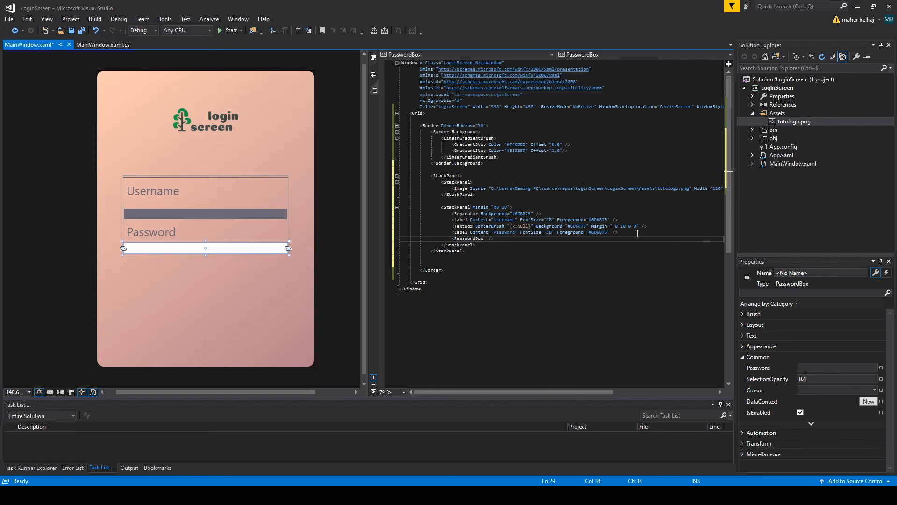
type("BorderBrush=\"\"")
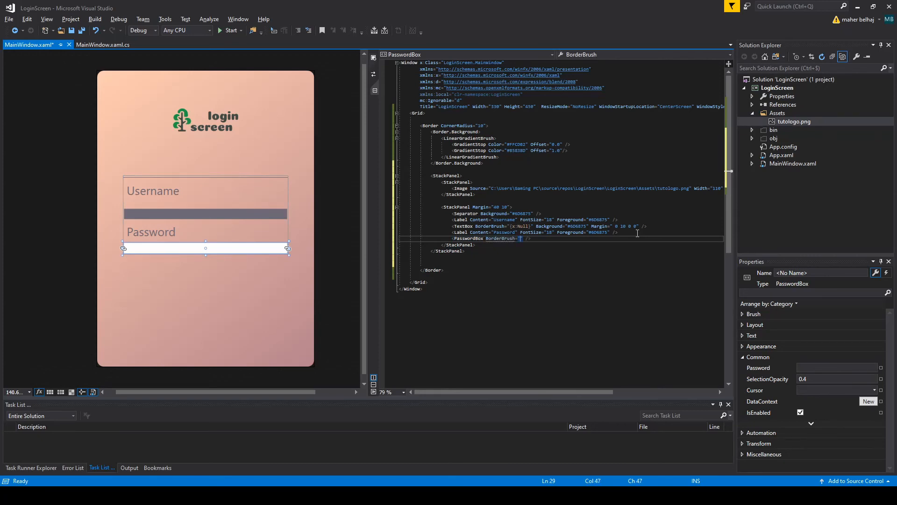
type("}")
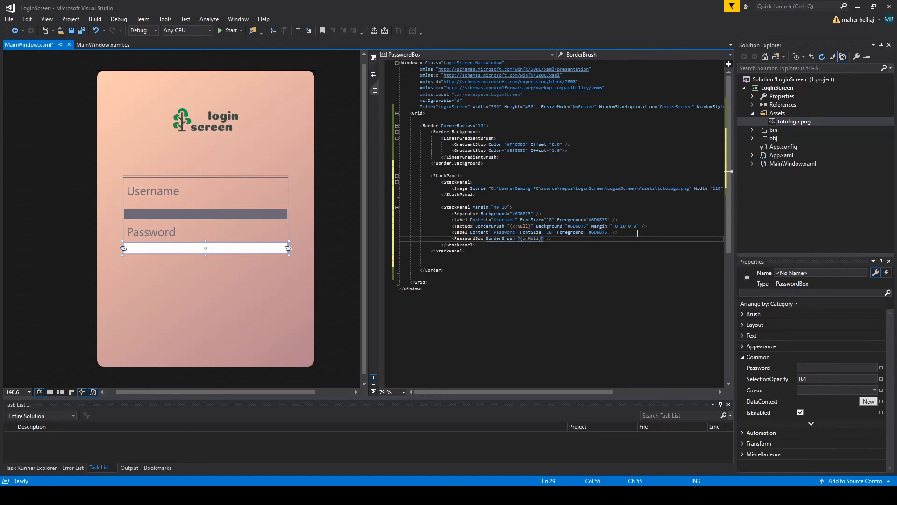
type("Background=\"#6D6875\" Margin=\"0 10 0 0")
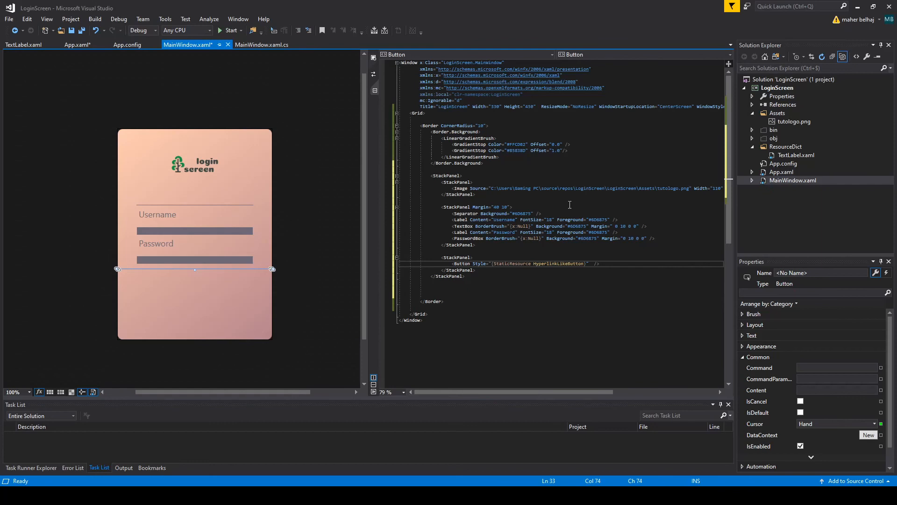
Step: Centre the HyperlinkLikeButton with a 'Create a free account' TextBlock and Margin 40 20
type("HorizontalAlignment=\"ce")
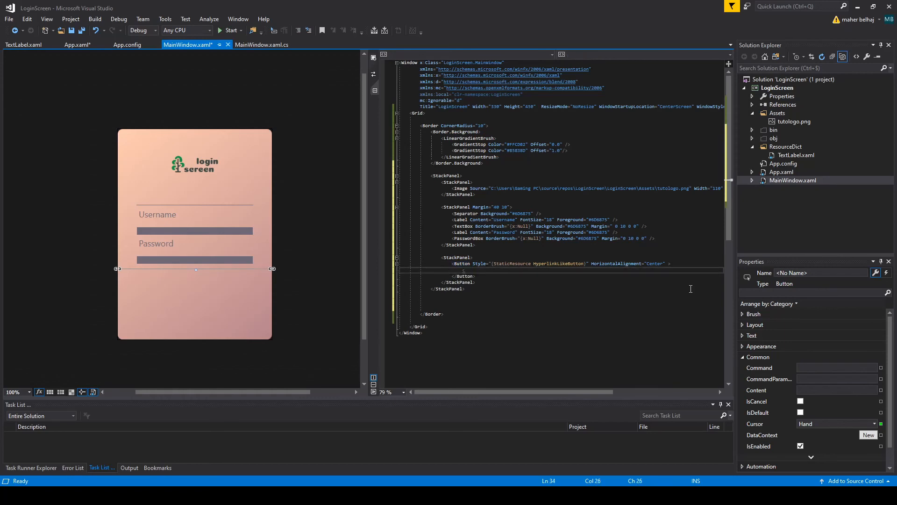
type("textblo")
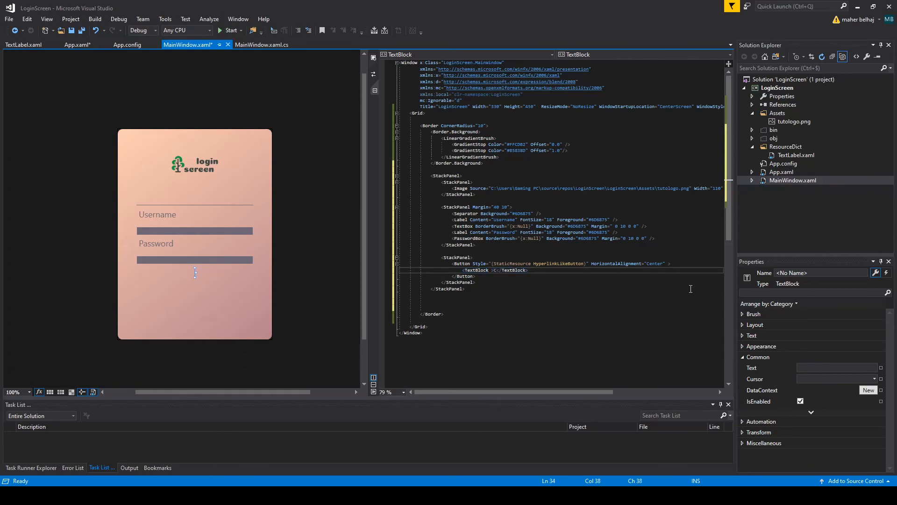
type("reate A")
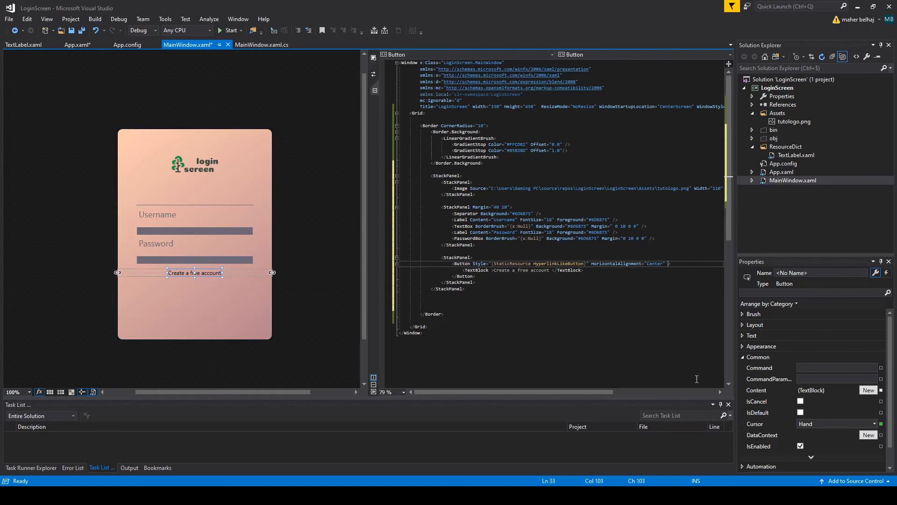
type("marg")
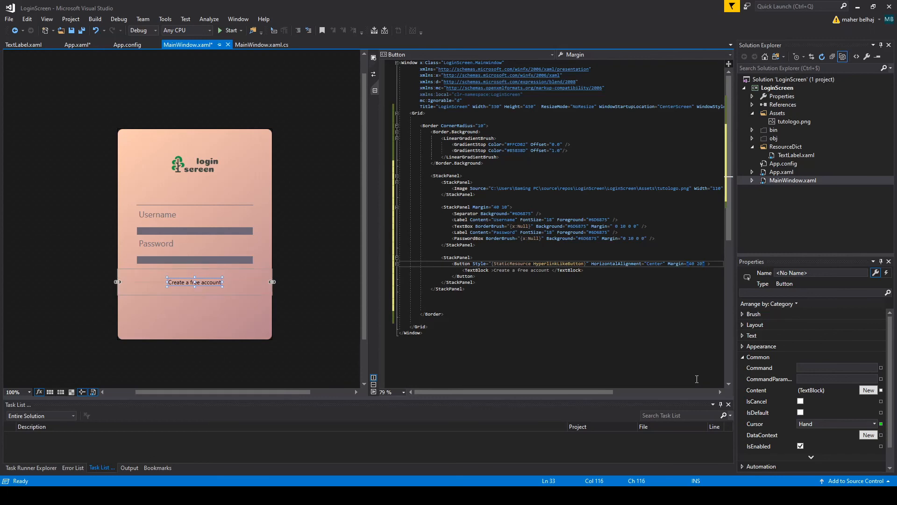
mouse_move(637, 258)
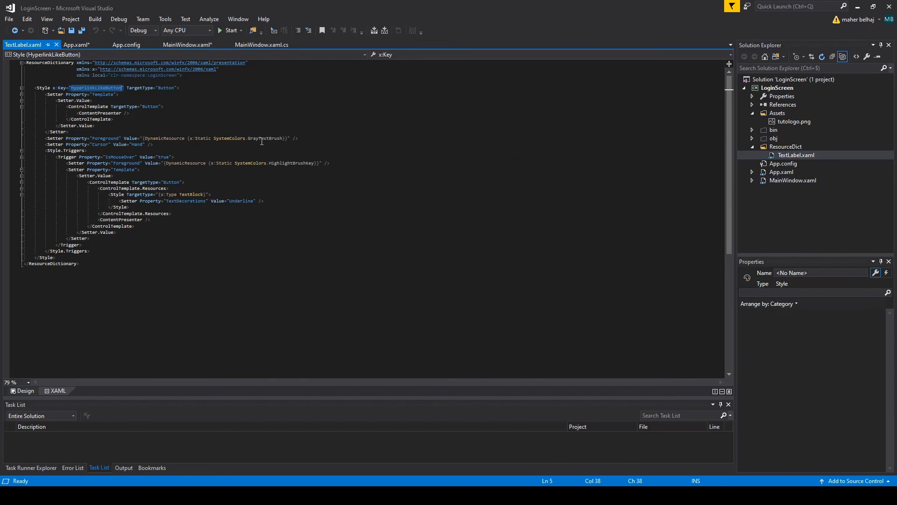
Step: Give the link button Foreground #6D6875, copied from the Password label
left_click(188, 44)
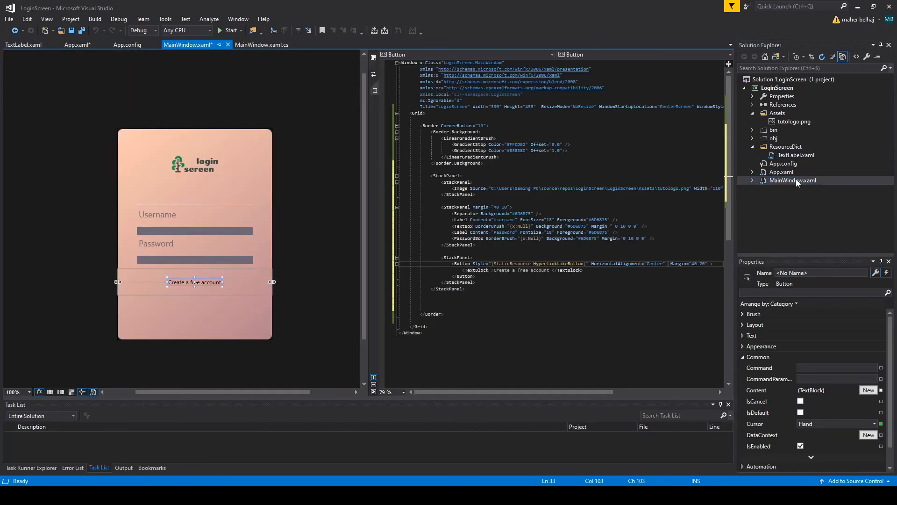
type("fore")
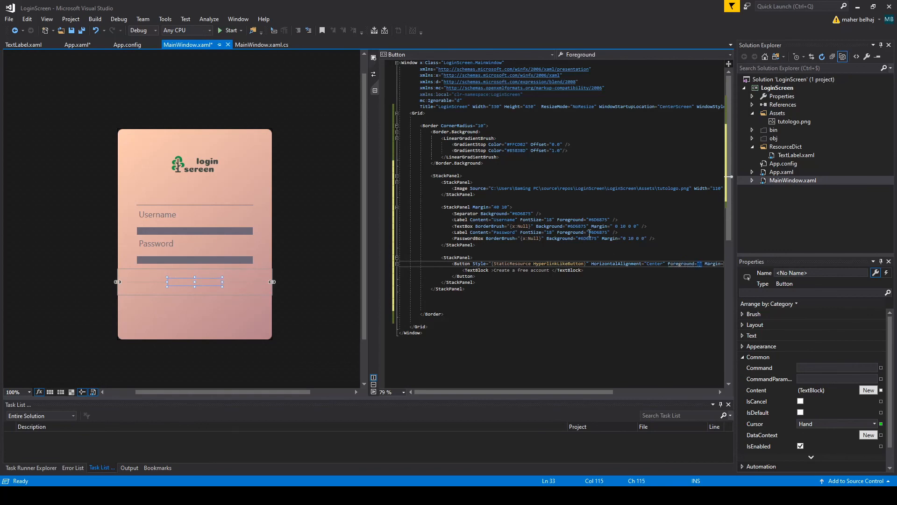
left_click(156, 243)
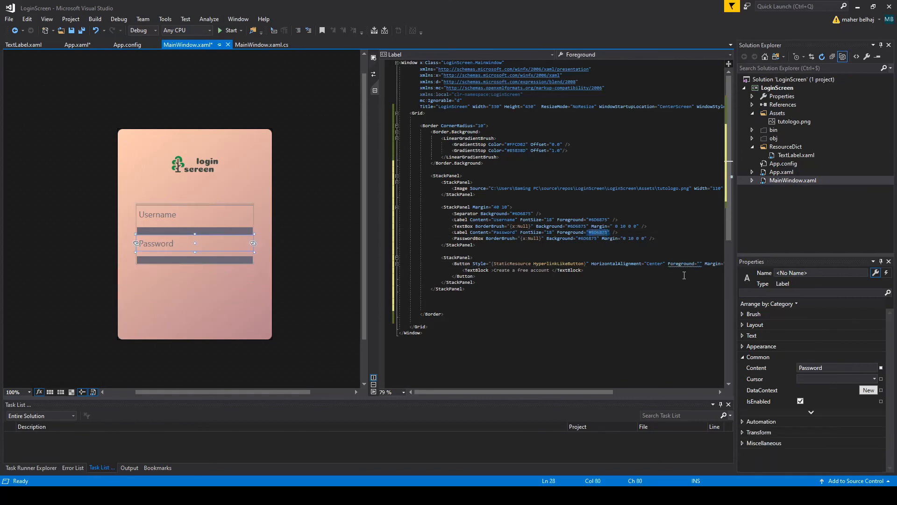
left_click(195, 282)
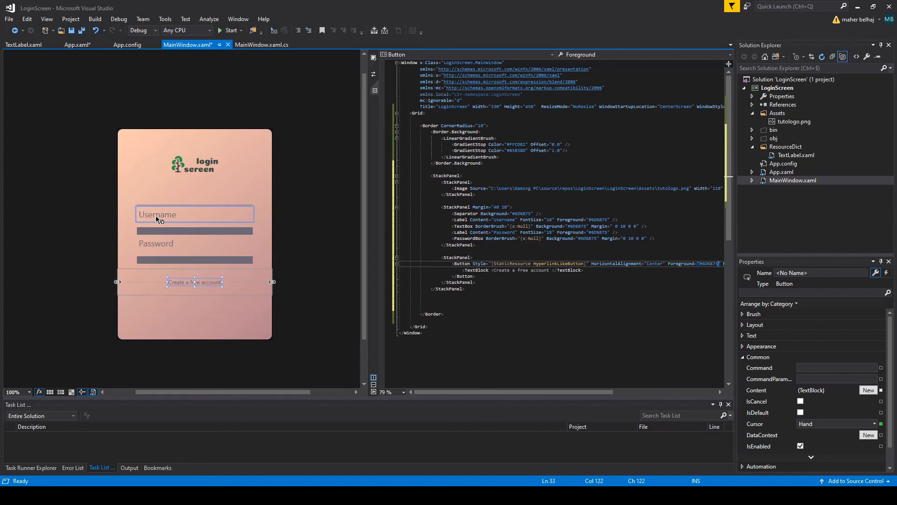
left_click(194, 231)
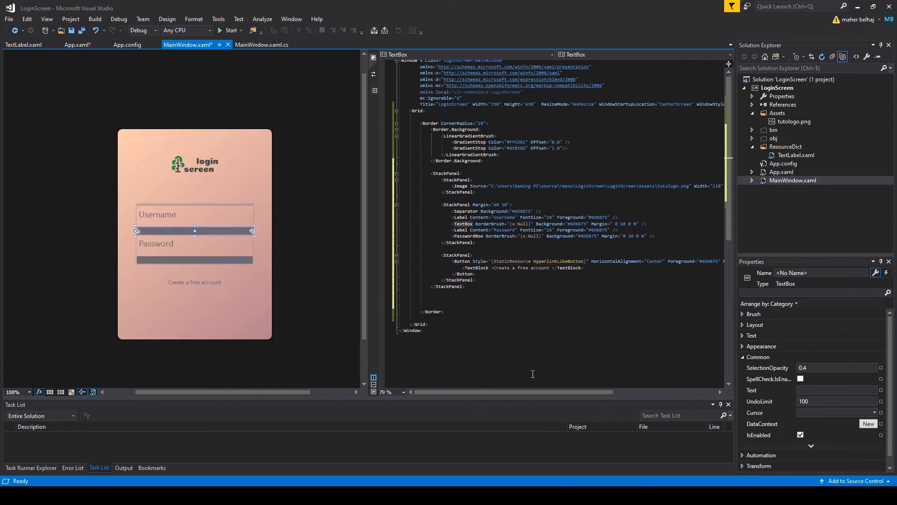